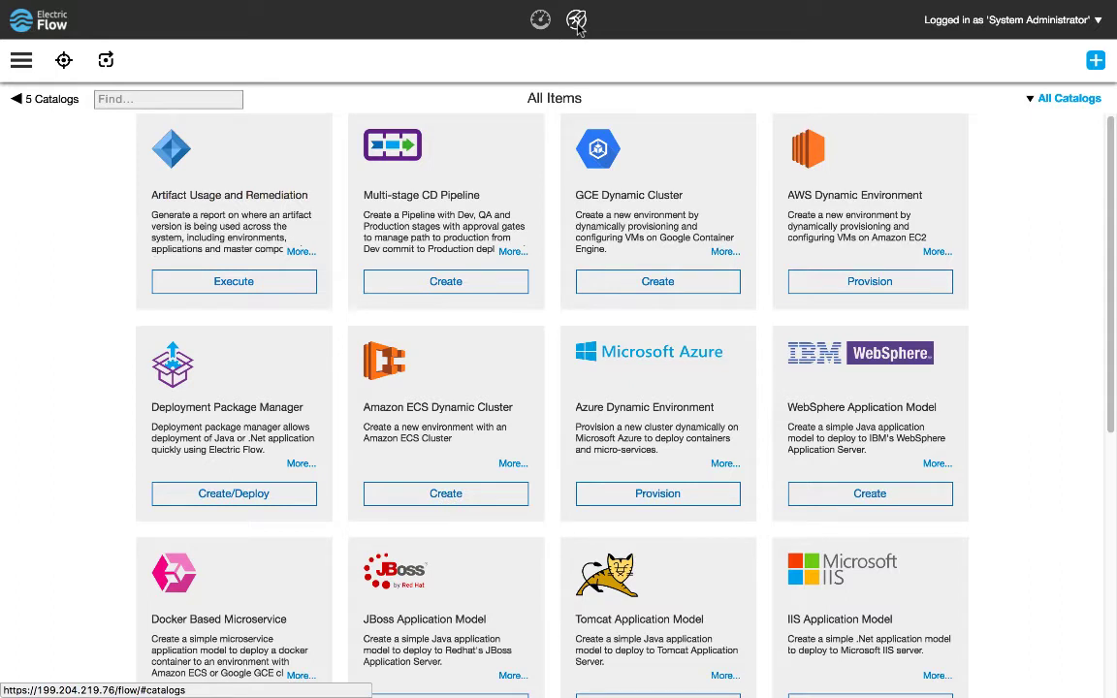
mouse_move(1009, 78)
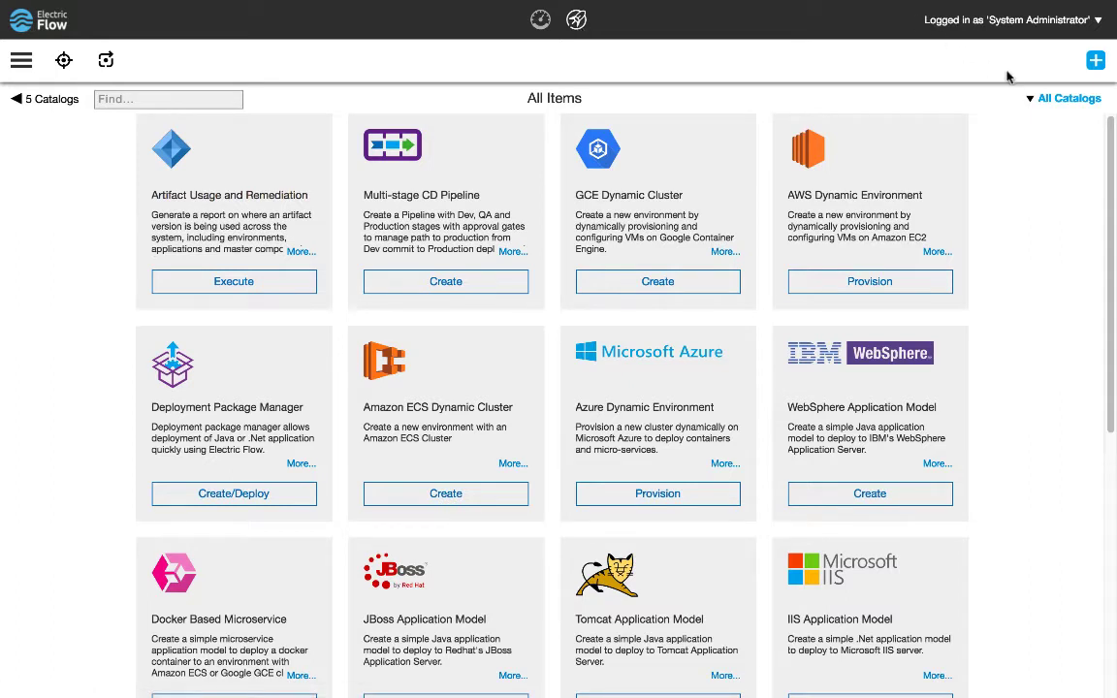
Filter the service catalog to the Applications catalog to list its application templates
click(1069, 98)
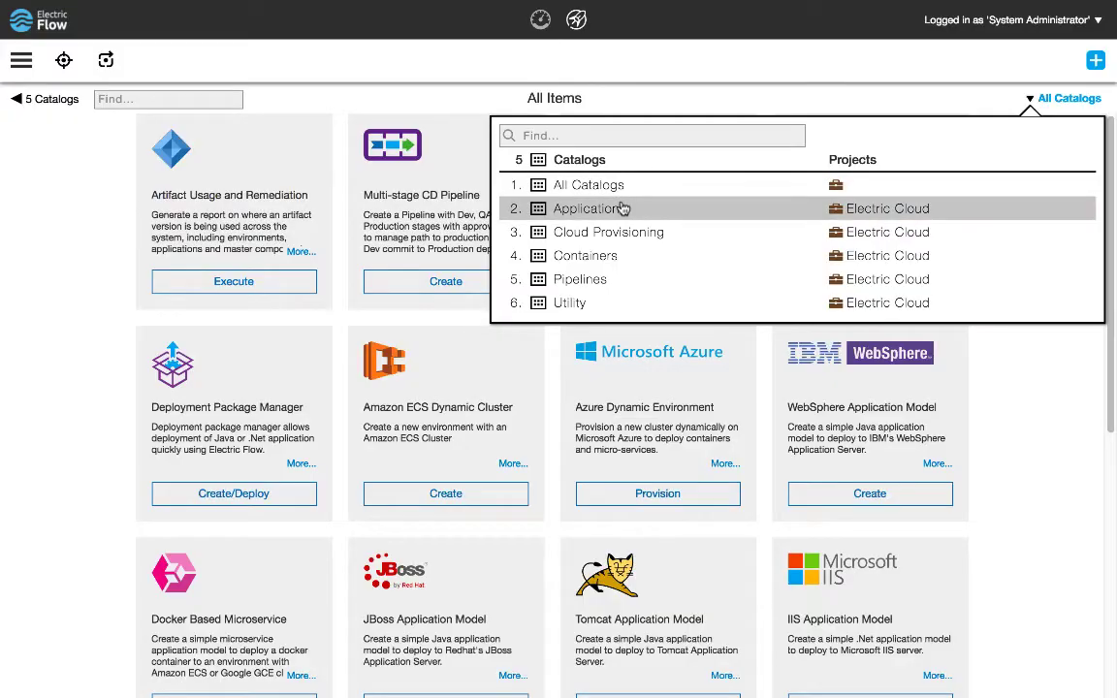
click(590, 209)
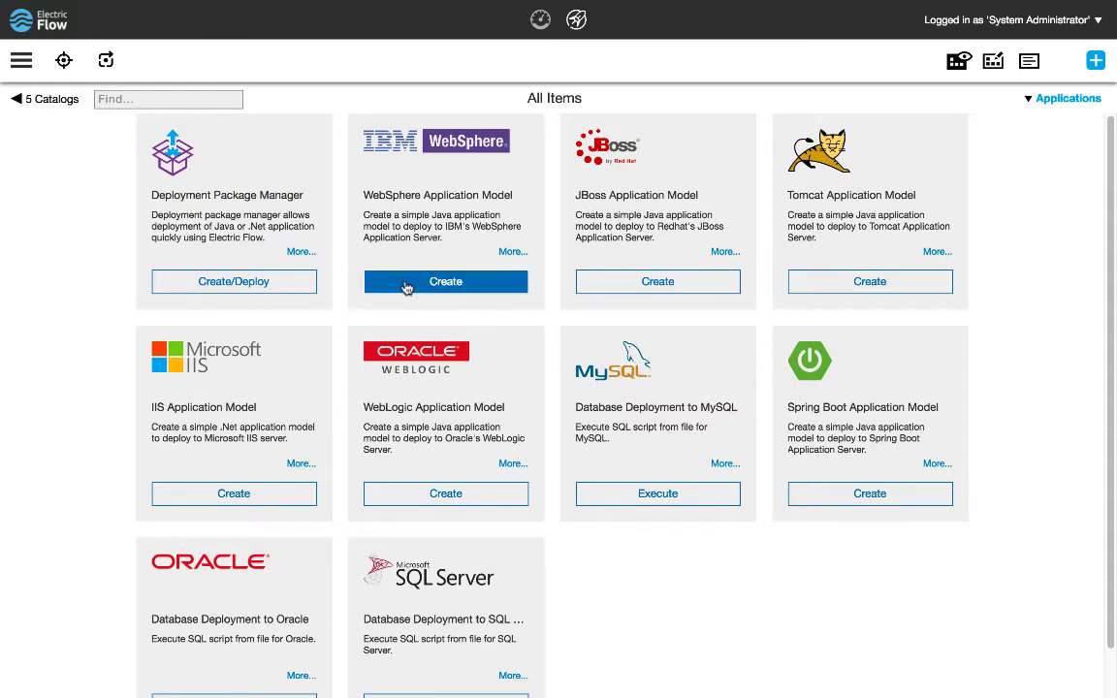
mouse_move(445, 281)
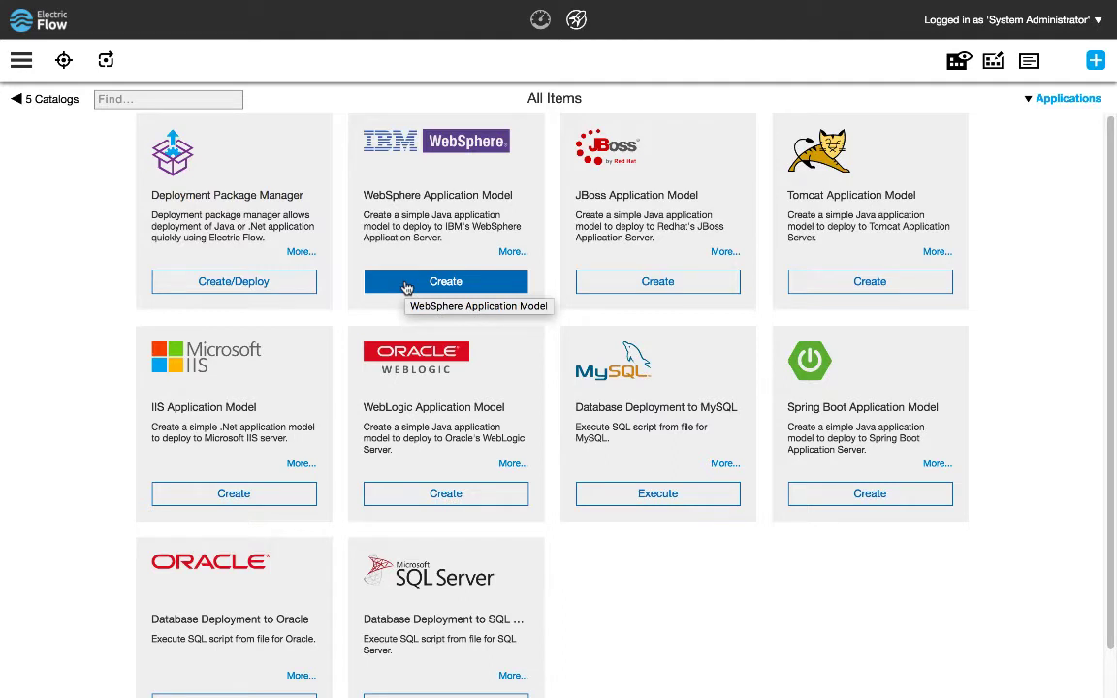
mouse_move(1044, 90)
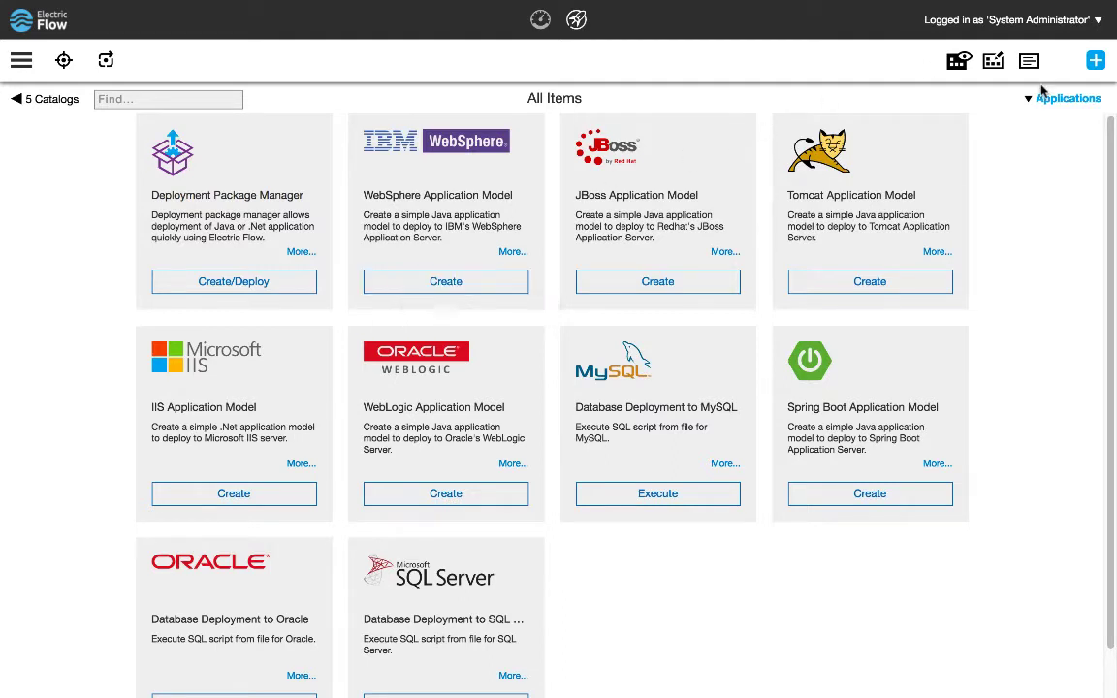
Switch to the Containers catalog and create a new Docker Based Microservice application
click(1068, 98)
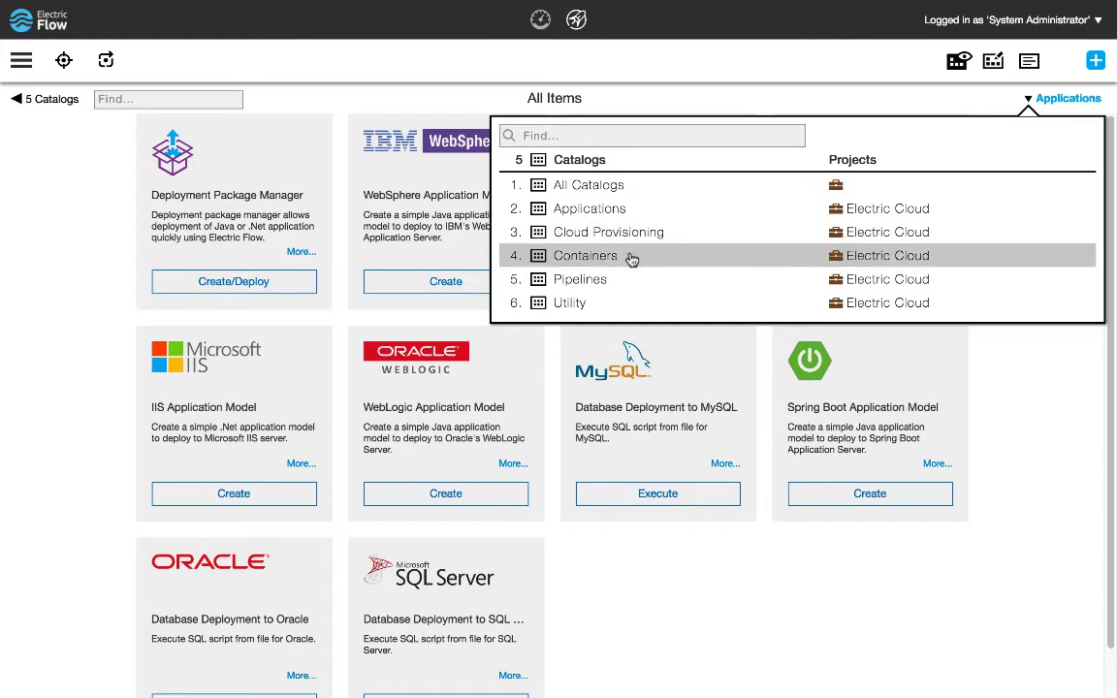
mouse_move(580, 279)
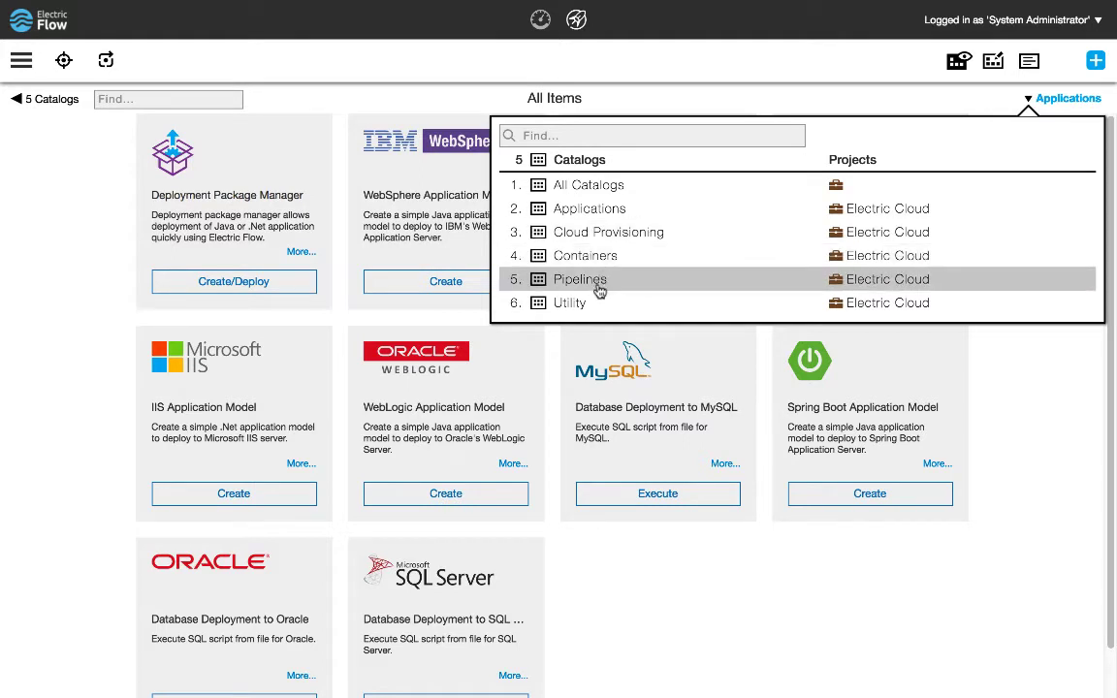
click(585, 255)
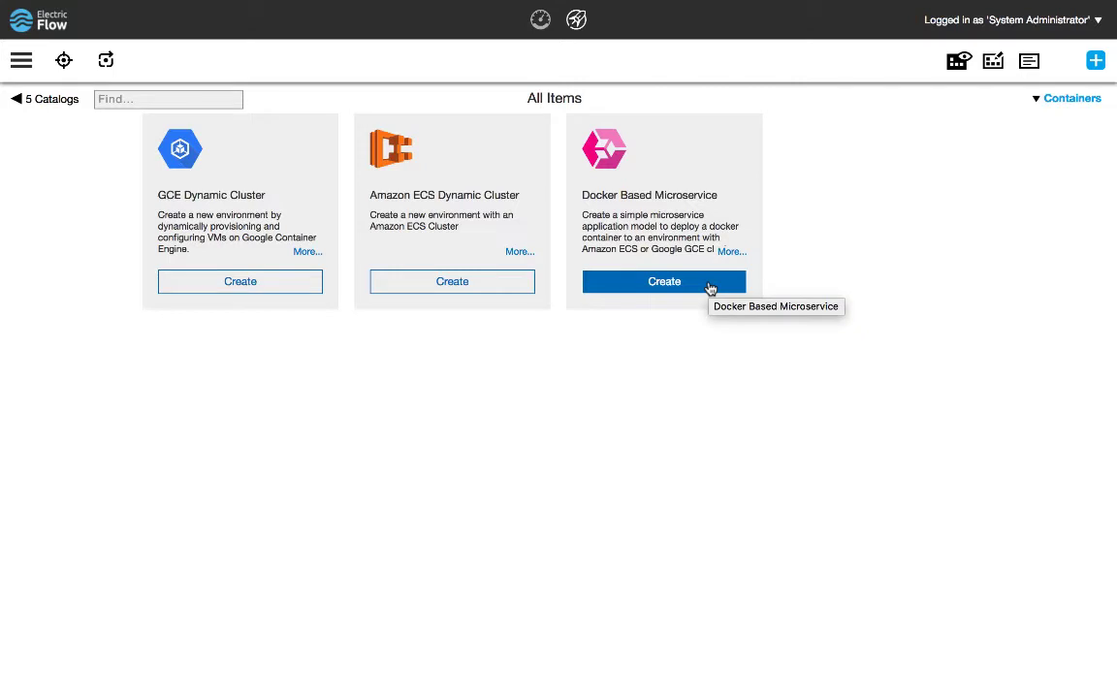
click(665, 282)
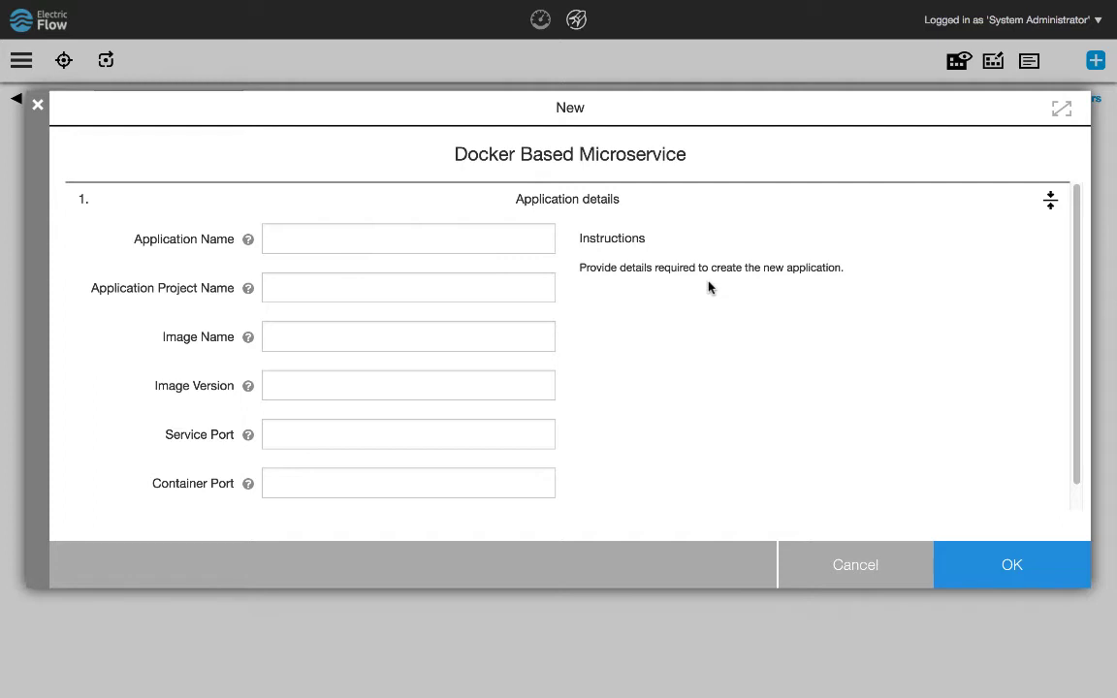
Create Motorbike in Default using ecdocker/motorbike-storefront:latest, service port 8080, container port 8070
click(407, 238)
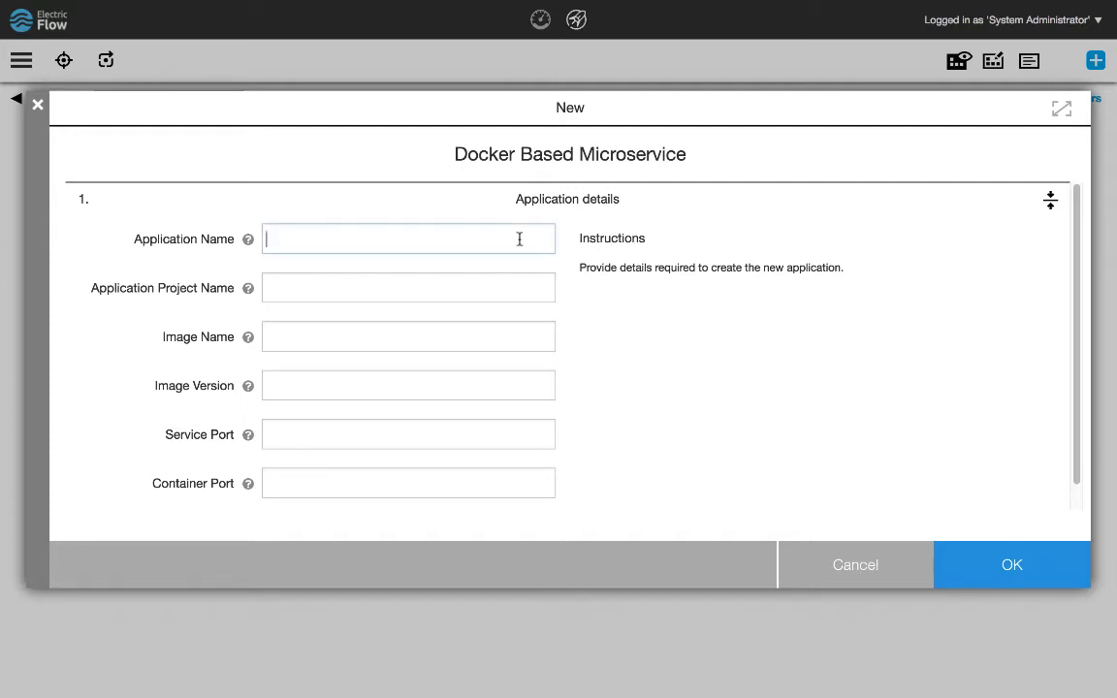
text(Motorbike)
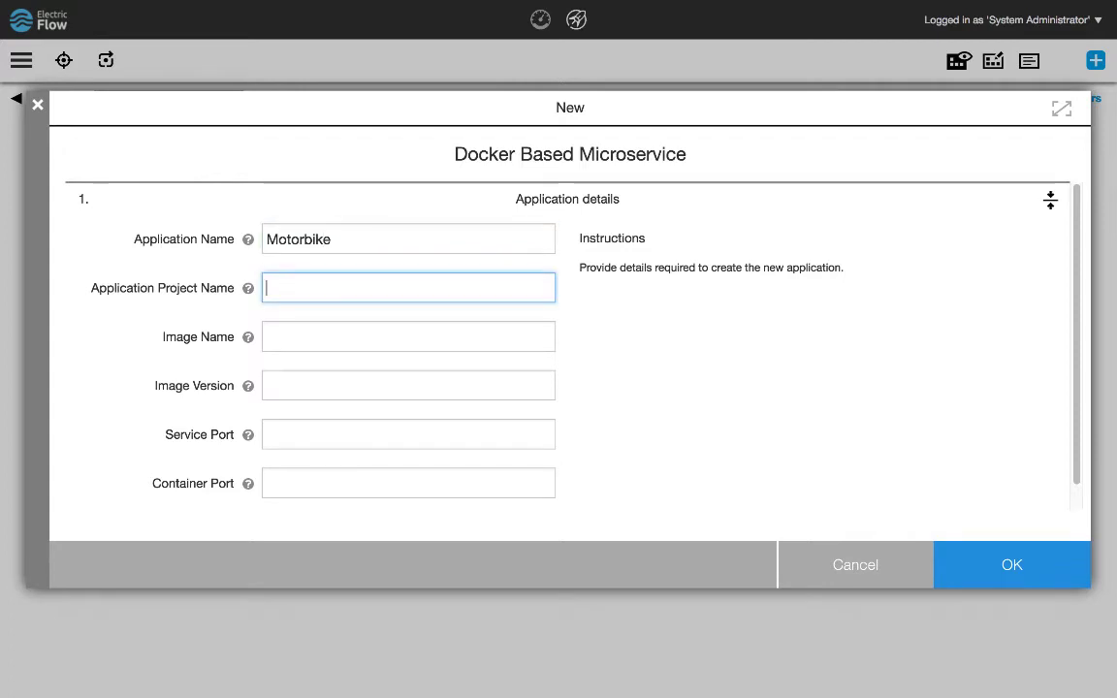
text(Default)
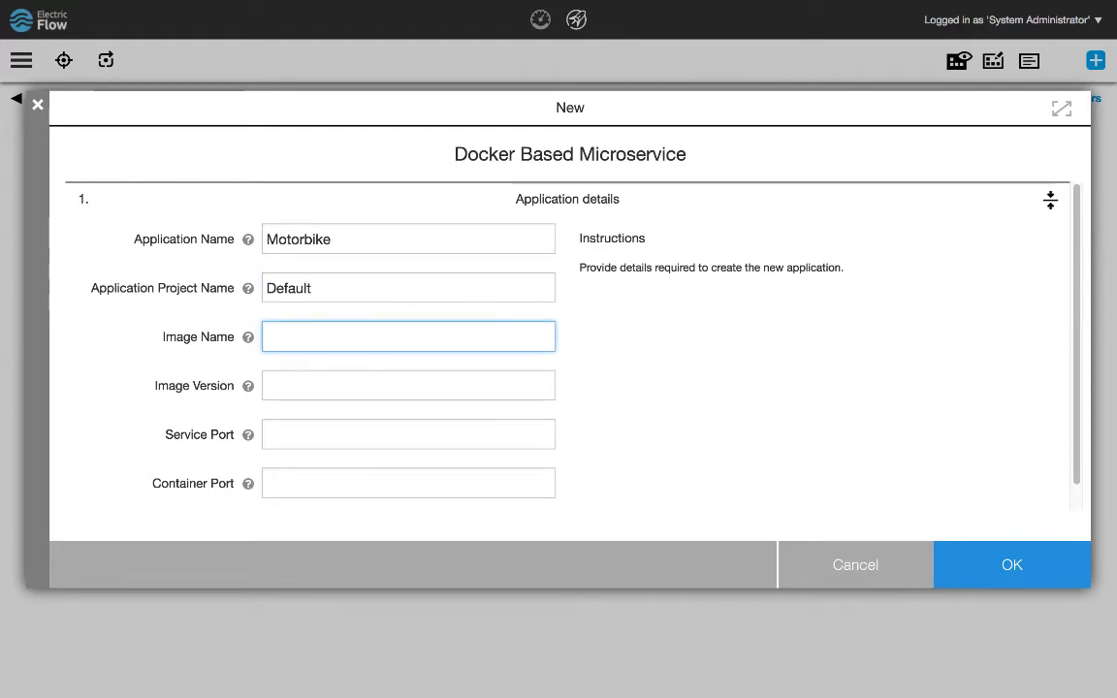
text(ecdocker/motorbike-storefront)
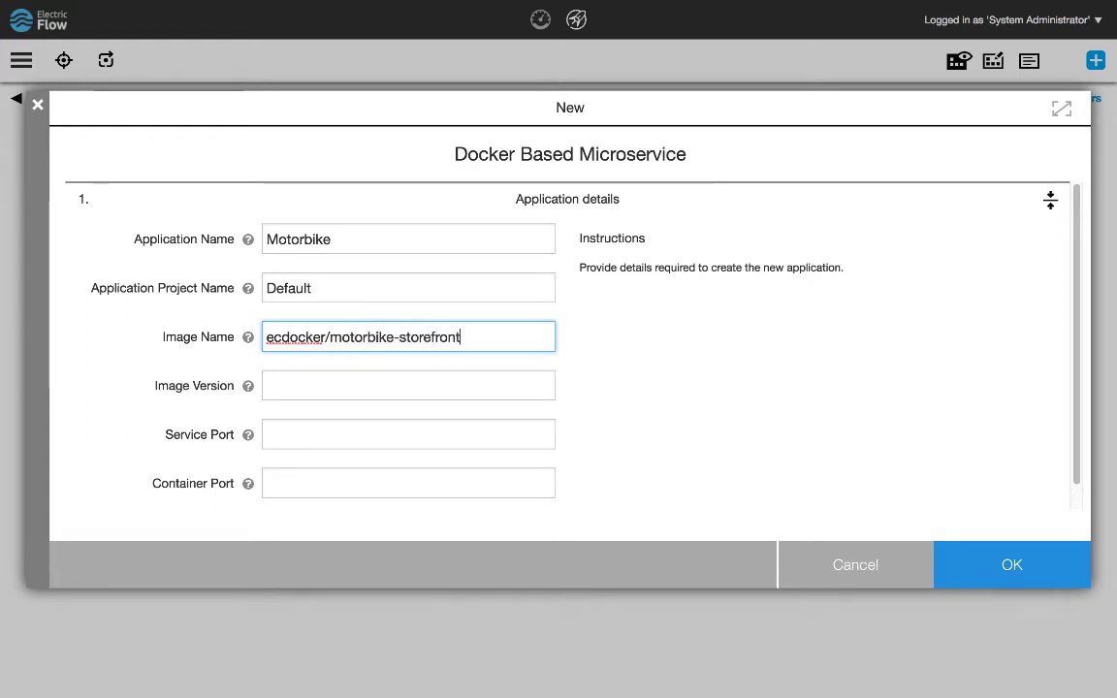
text(latest)
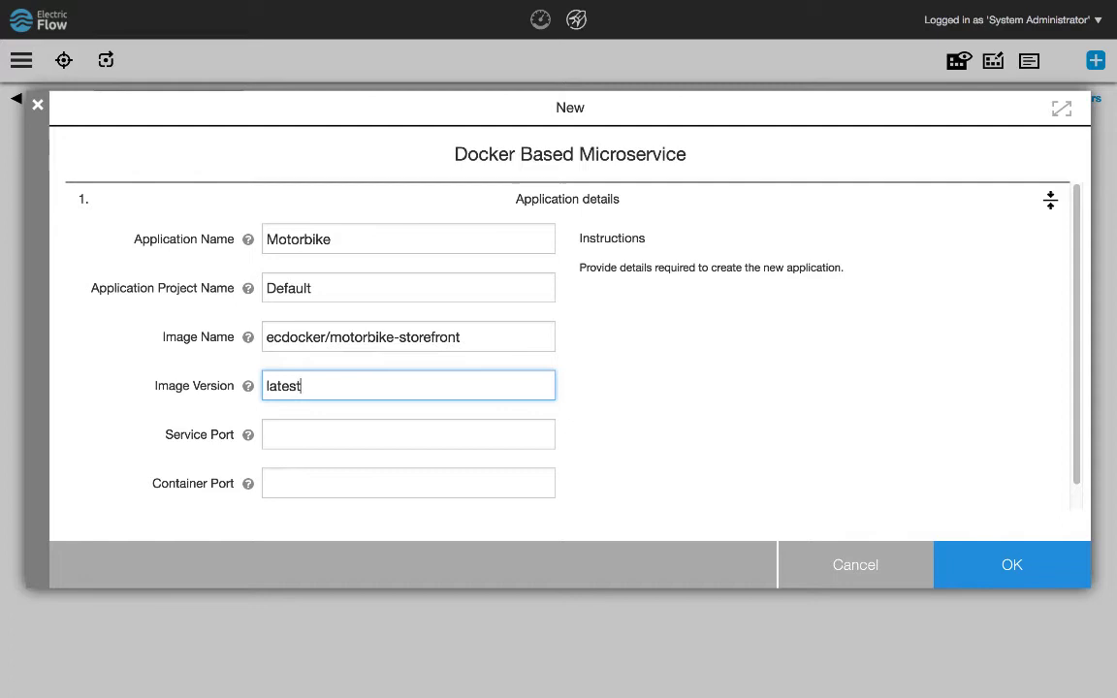
text(808)
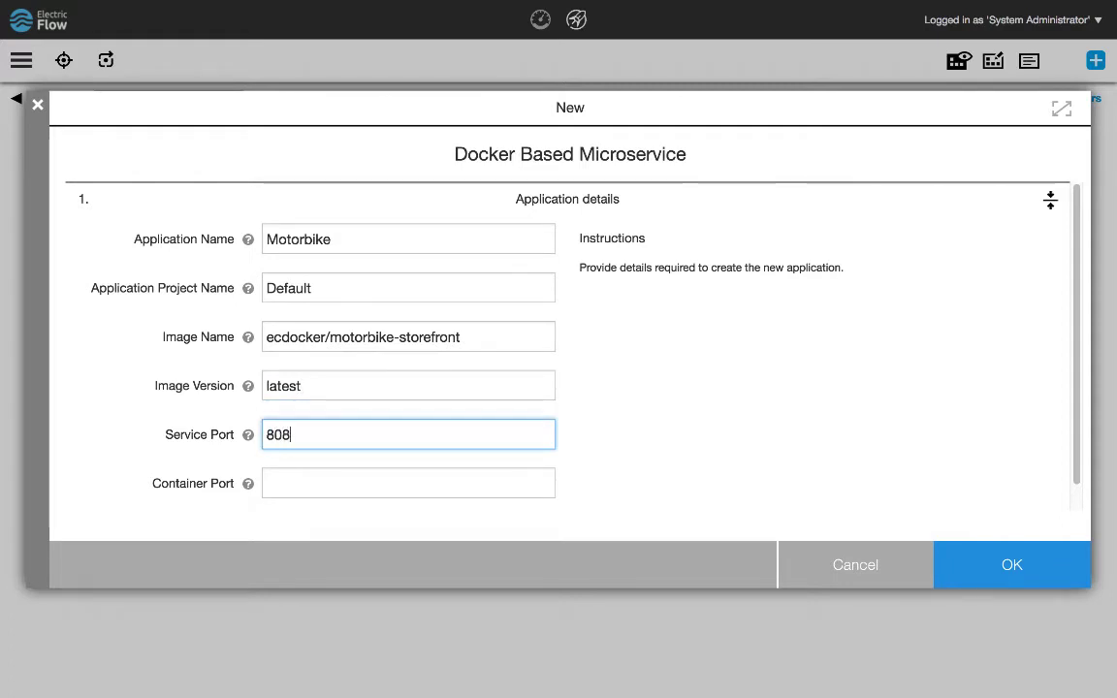
text(8070)
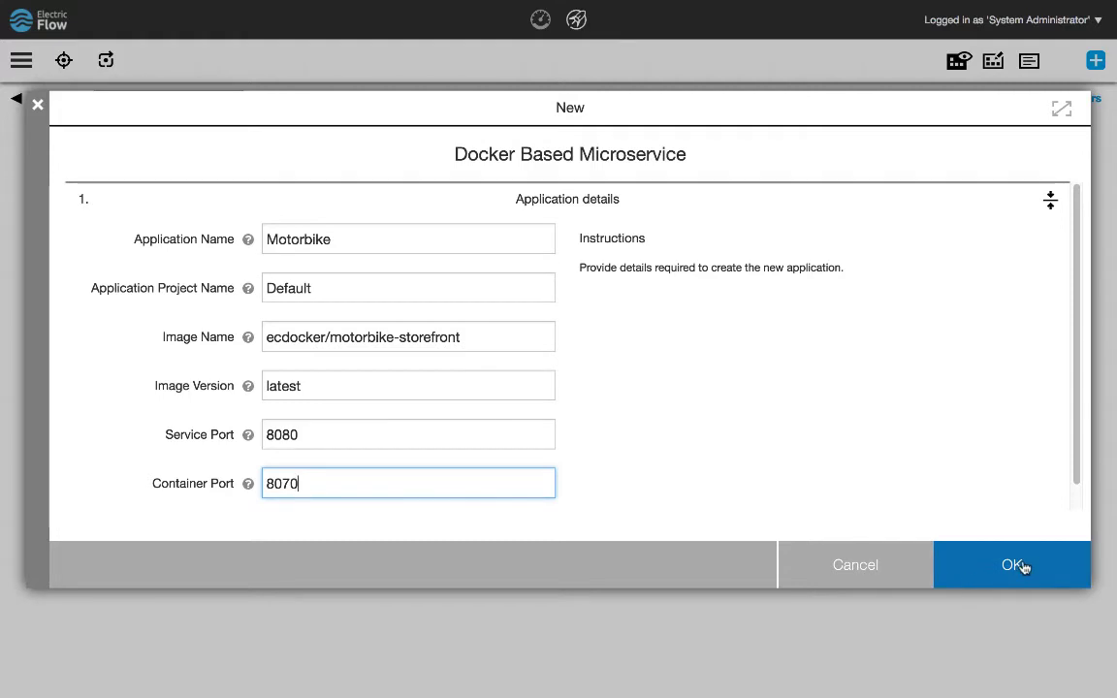
click(1011, 564)
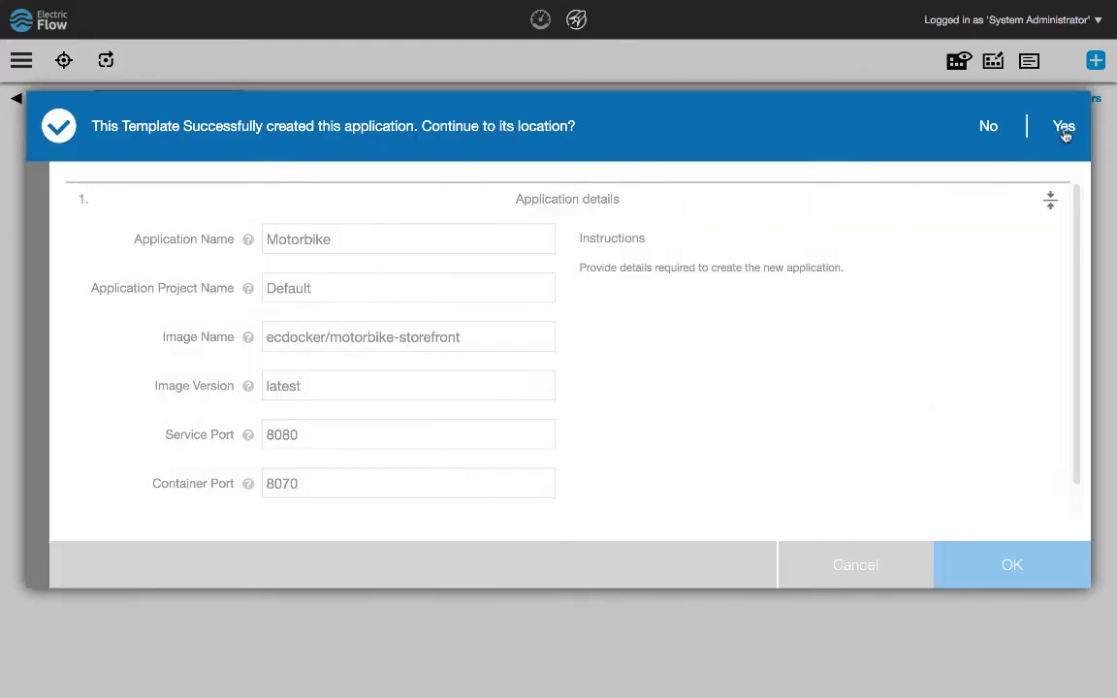
Open the new Motorbike application and review its container's image and version
click(1064, 126)
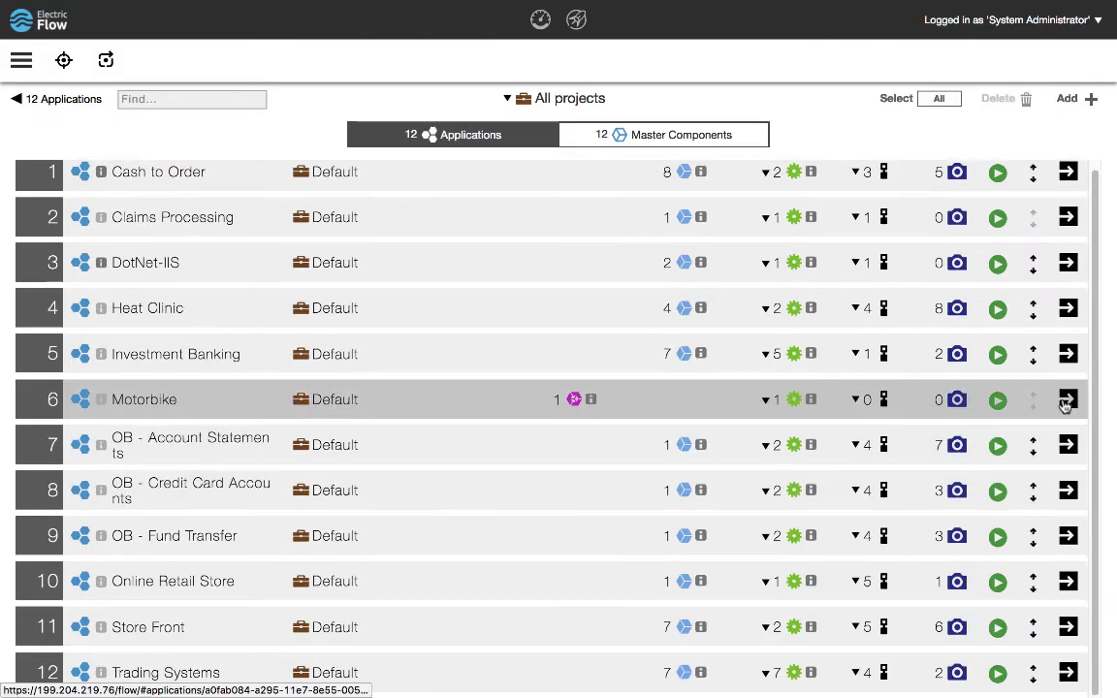
click(1068, 400)
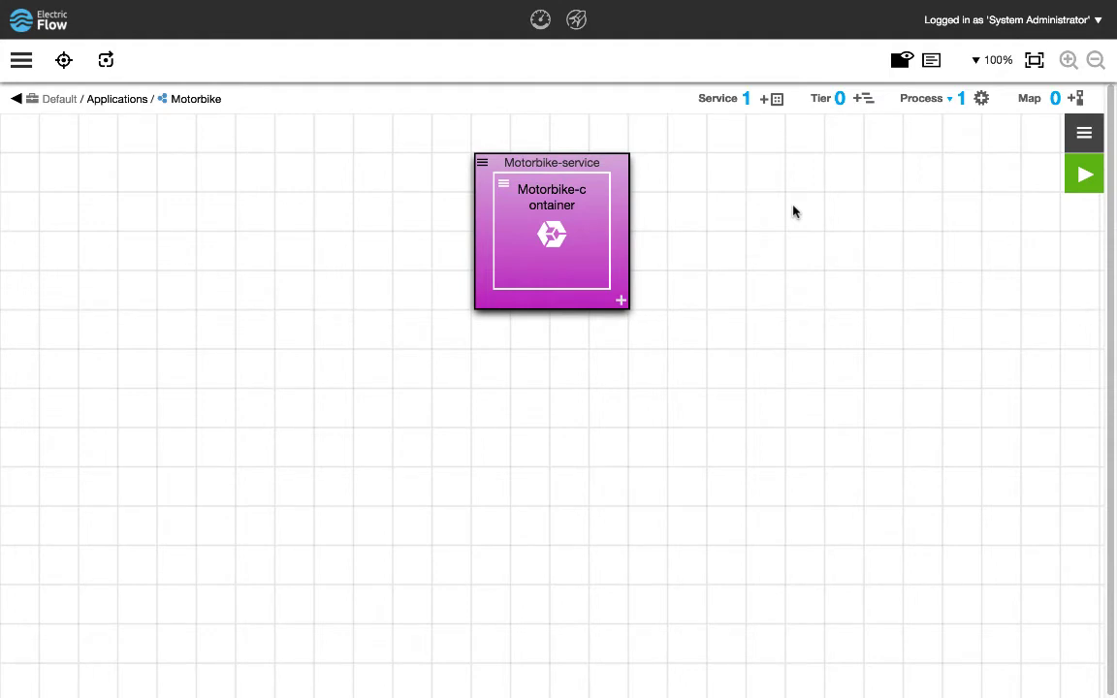
mouse_move(556, 359)
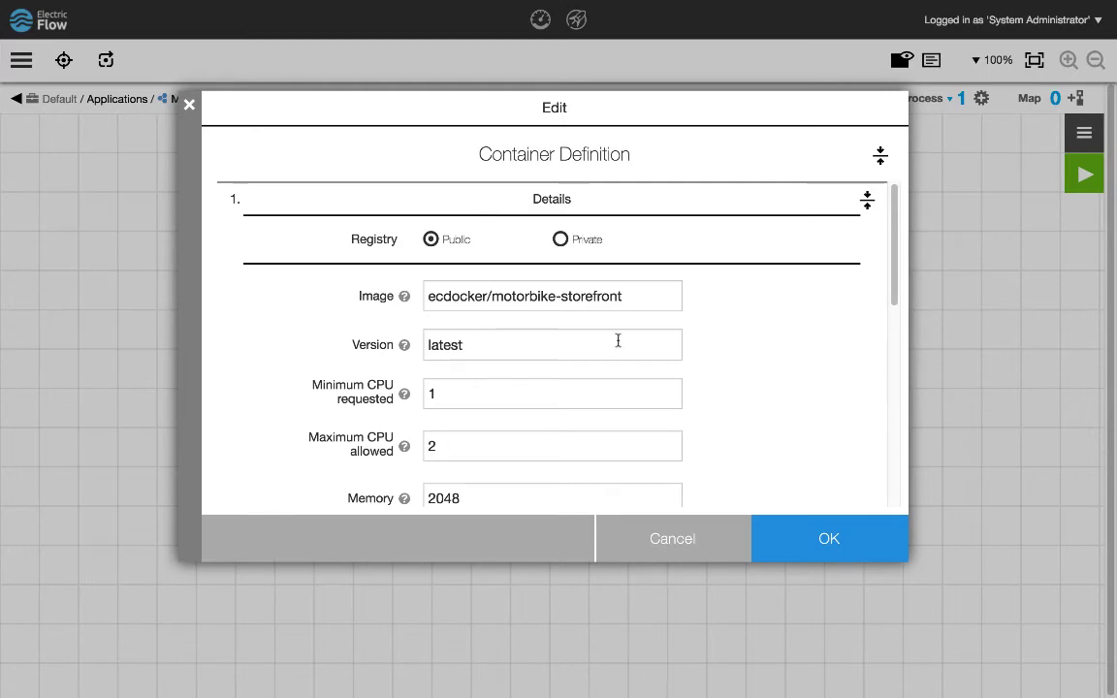
click(829, 539)
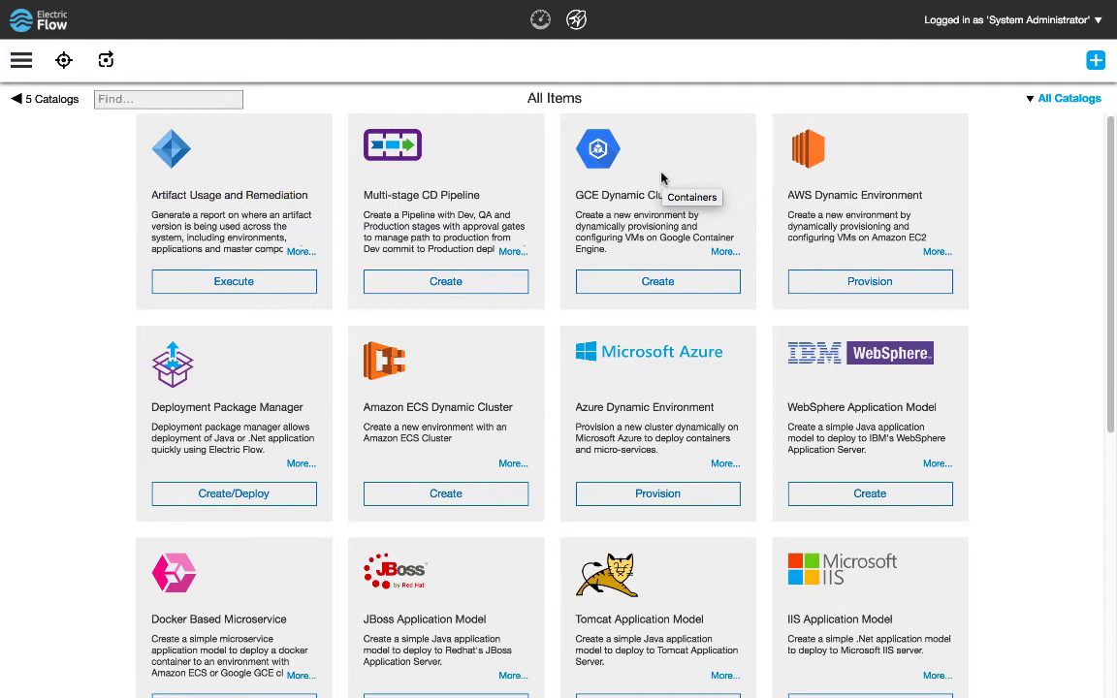
mouse_move(663, 178)
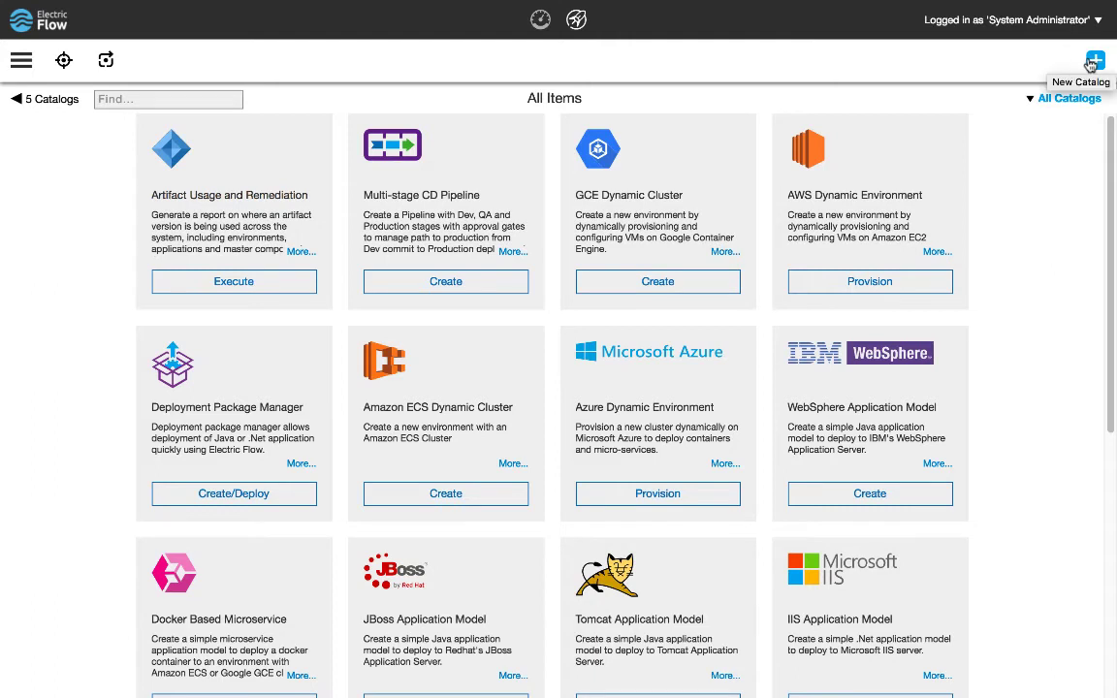
Start a brand-new catalog named 'Custom Catalog' in project Default
click(1095, 60)
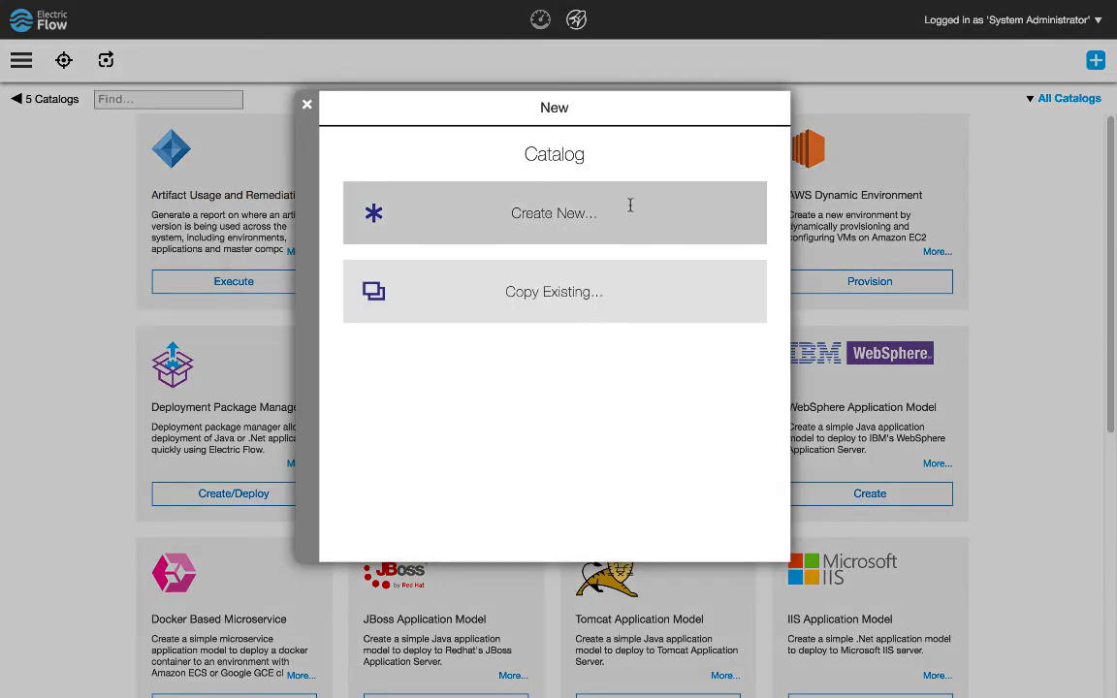
click(553, 212)
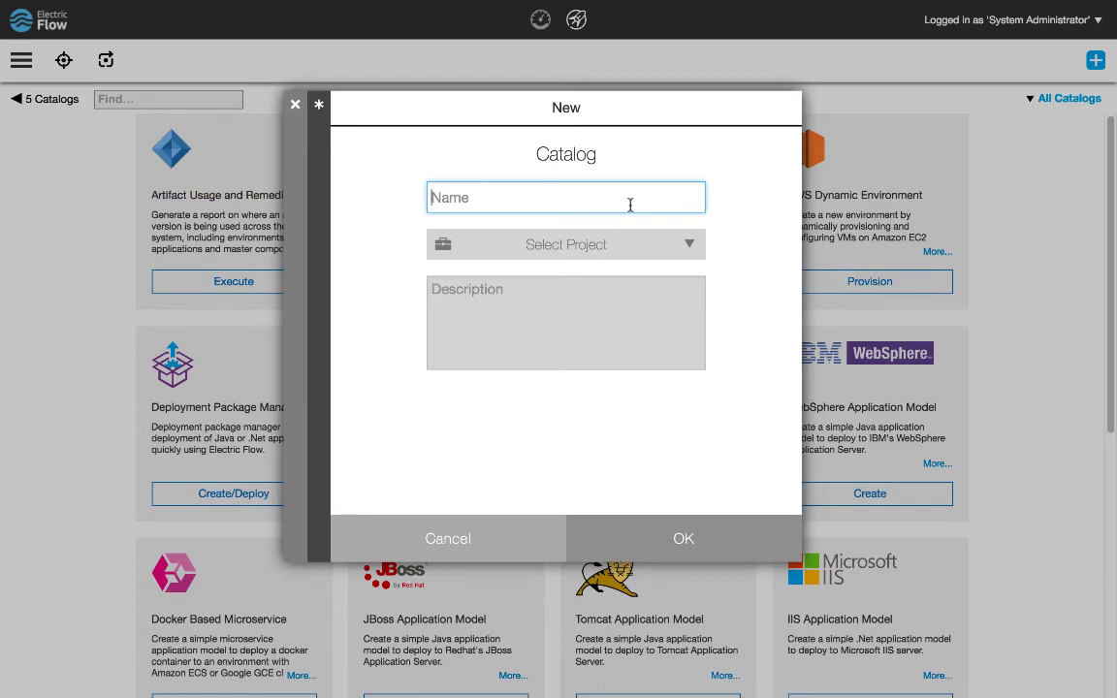
text(Custom C)
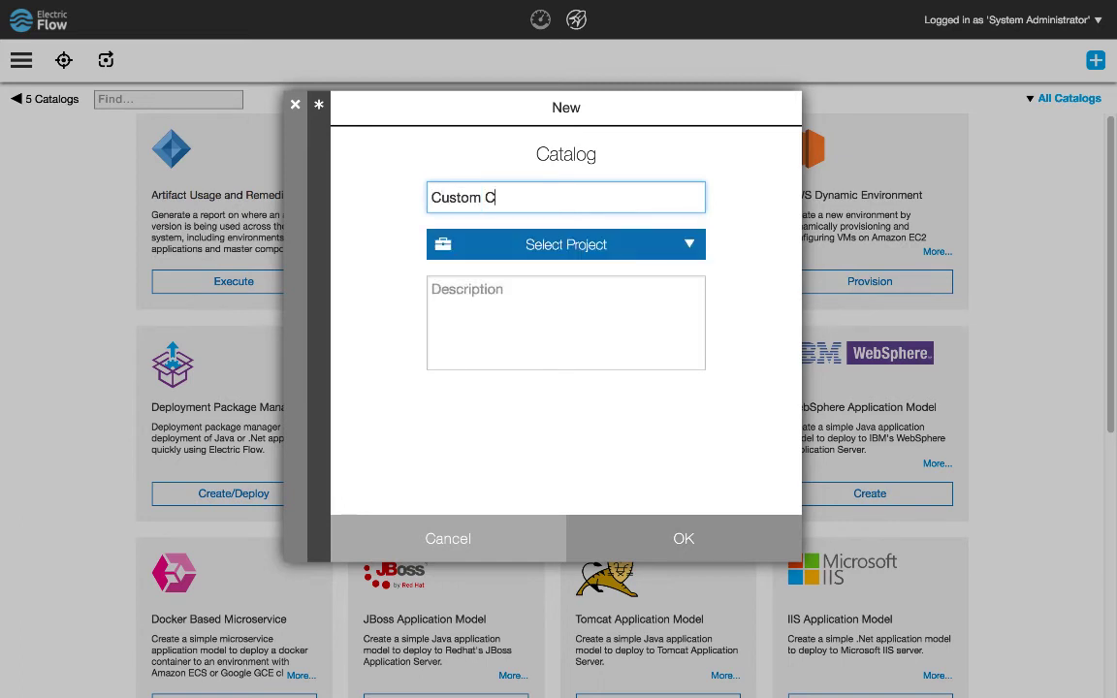
click(566, 245)
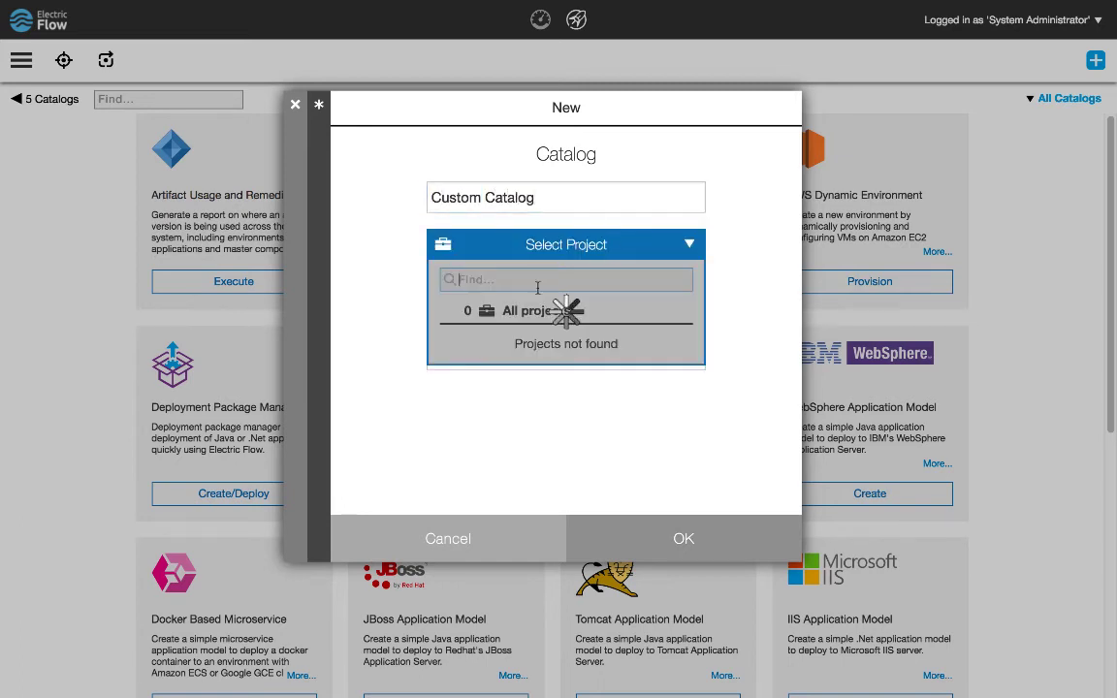
click(566, 311)
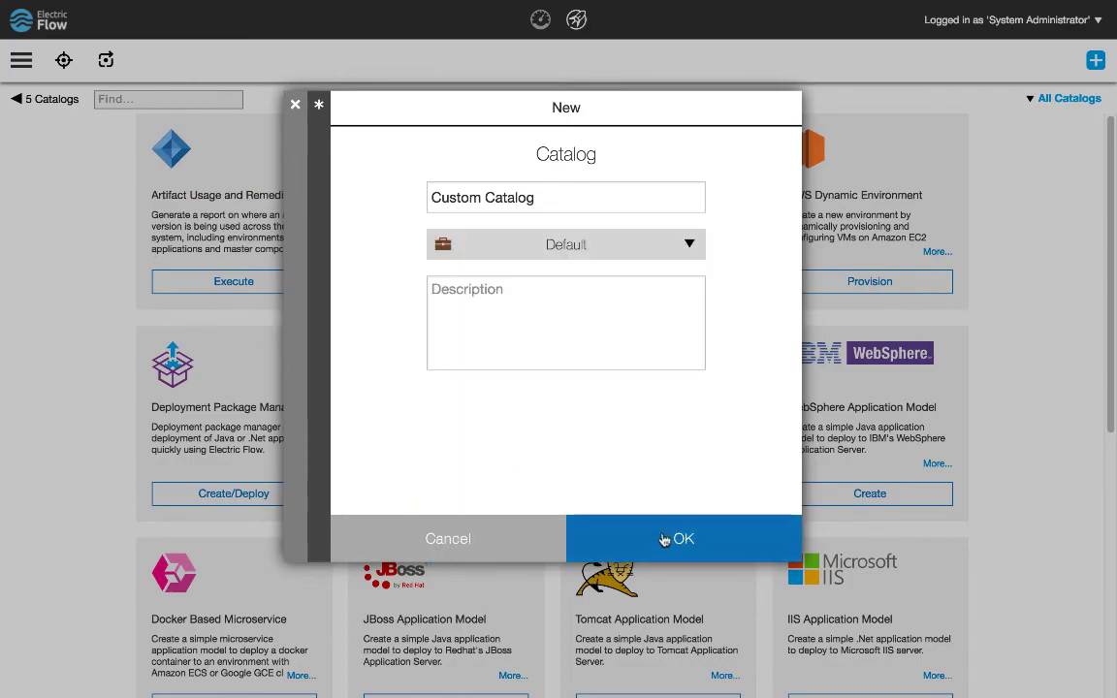
Submit Custom Catalog, view its DSL definition, and return to the item editor
click(683, 538)
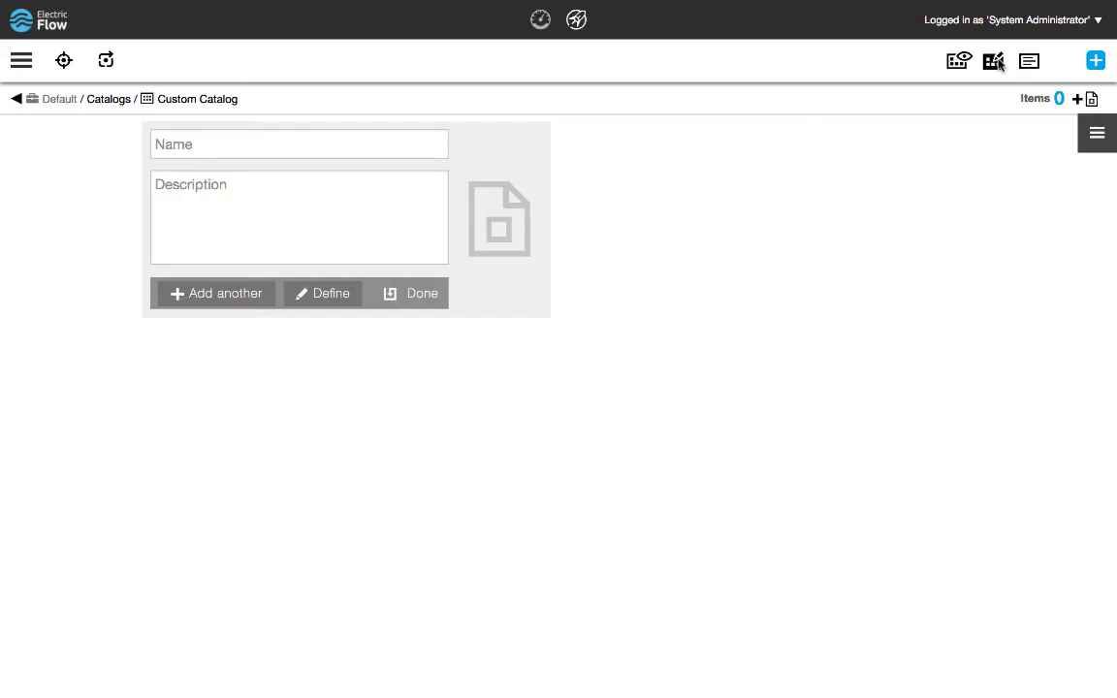
click(1028, 60)
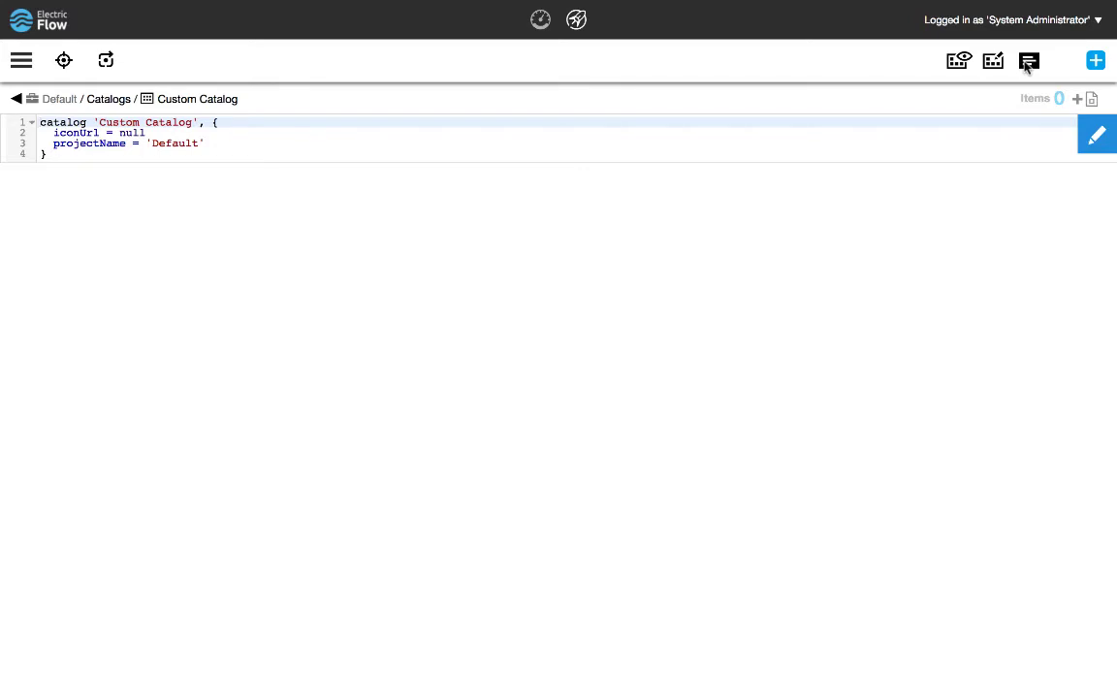
click(993, 61)
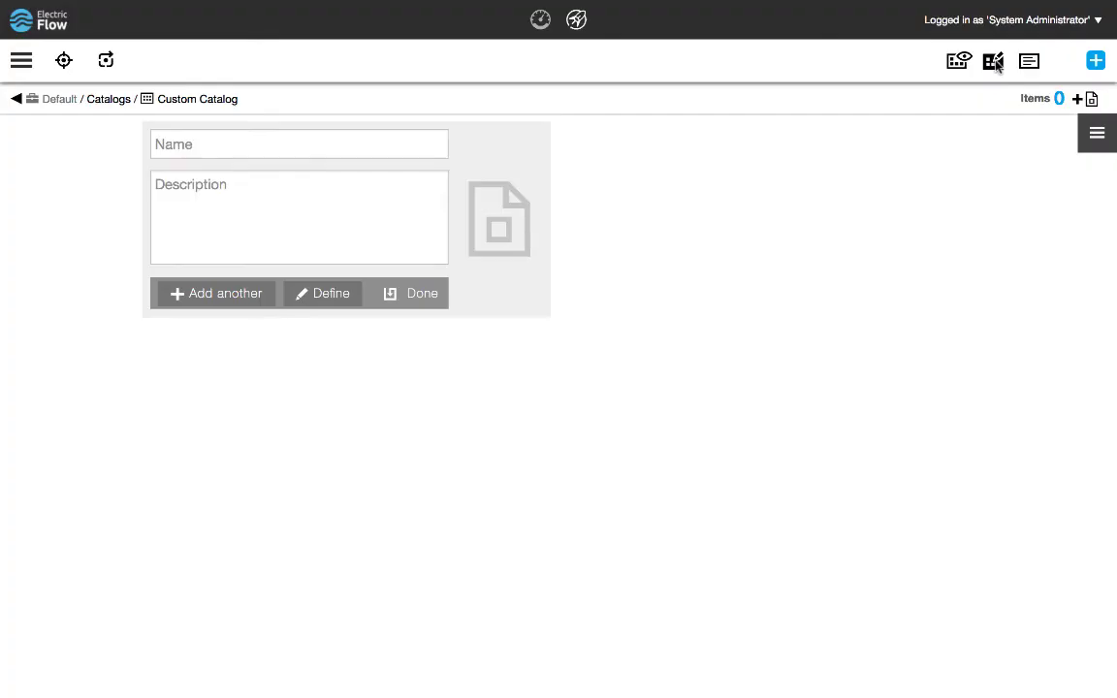
mouse_move(993, 60)
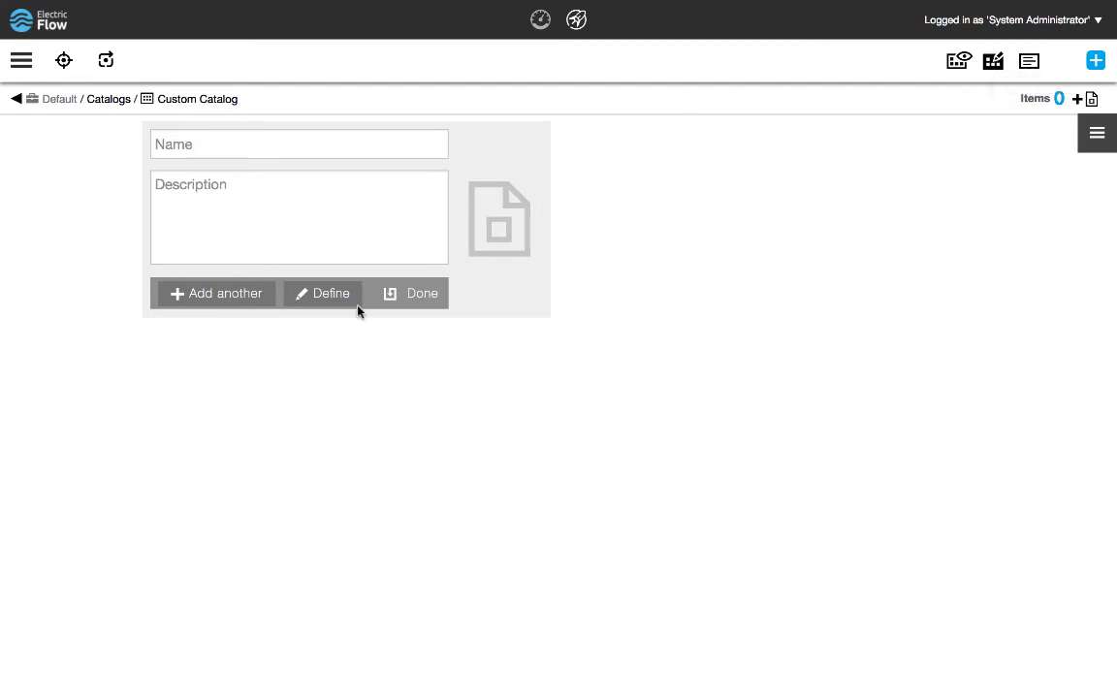
Name the first catalog item 'Create Snapshot' and open its full definition settings
click(298, 144)
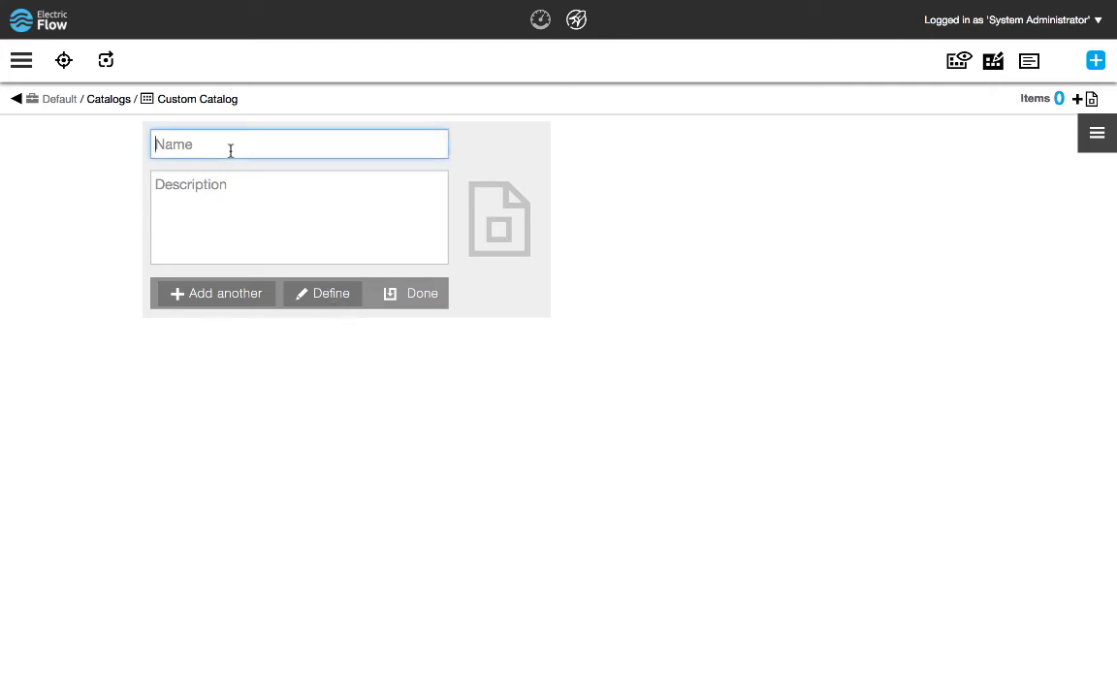
mouse_move(794, 266)
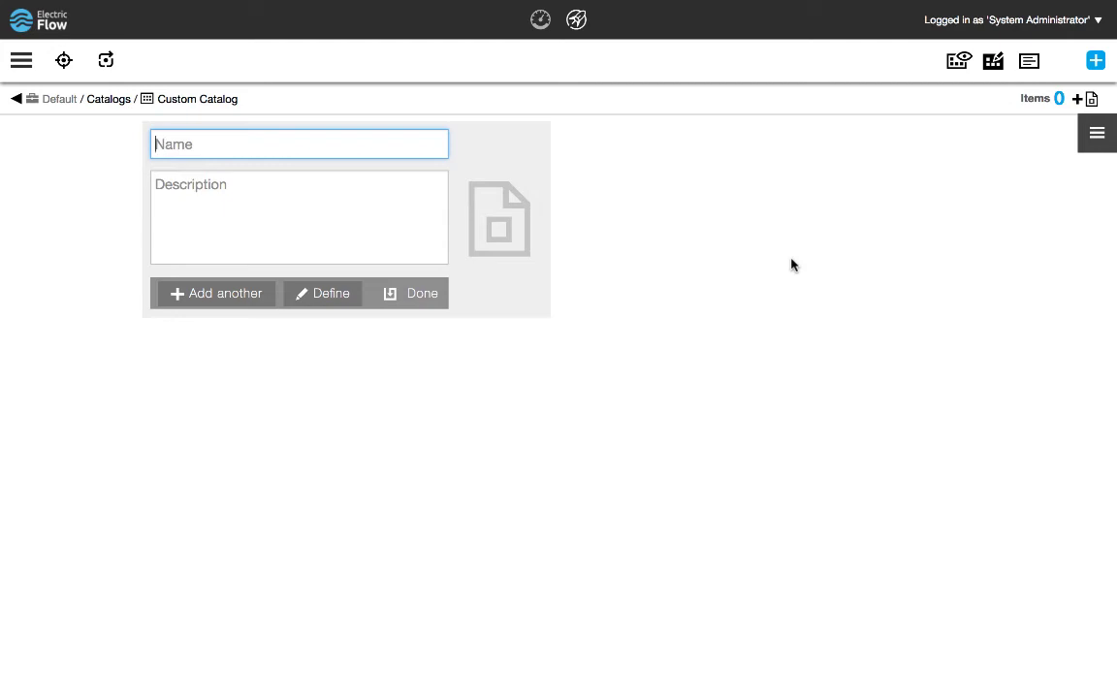
mouse_move(582, 177)
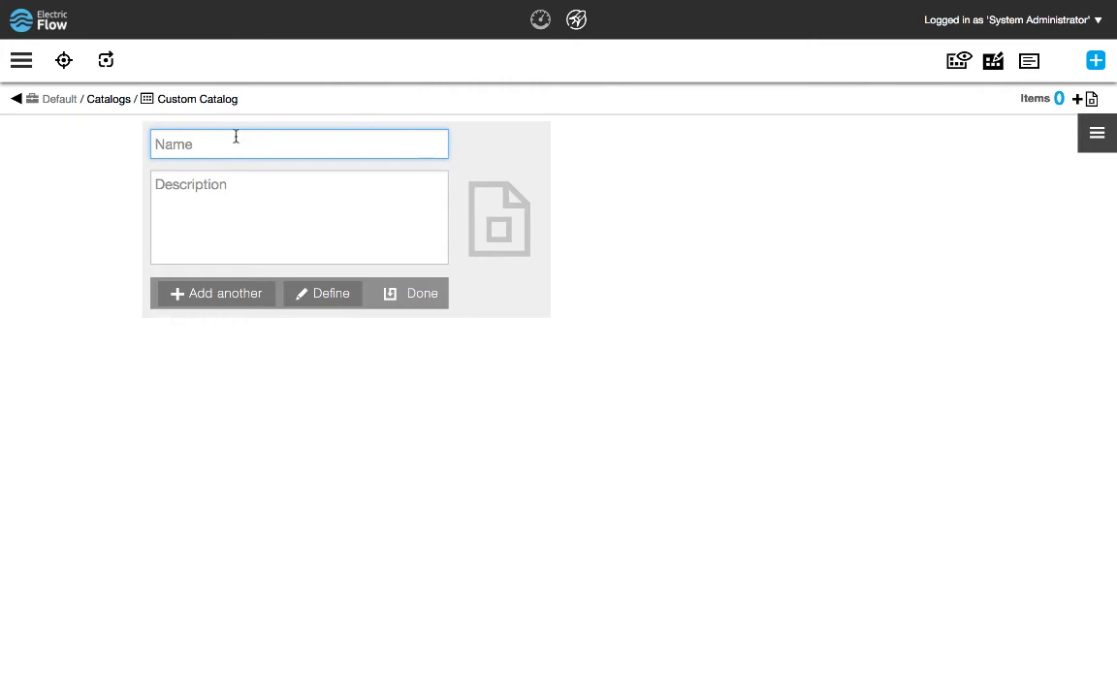
text(Create Snapth)
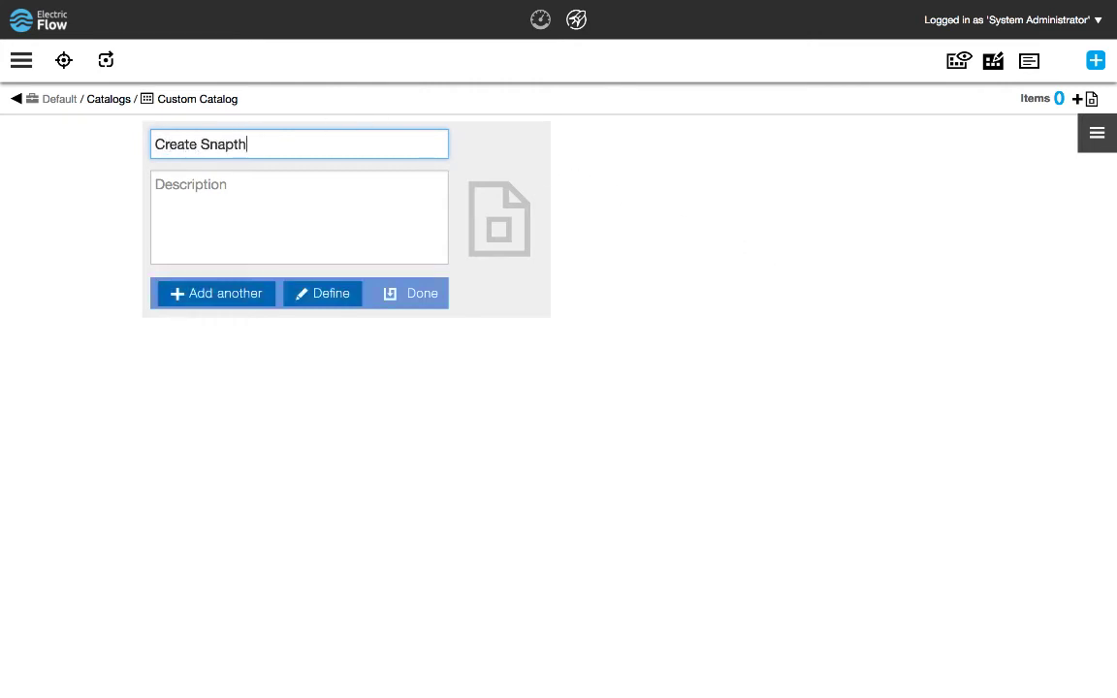
click(322, 294)
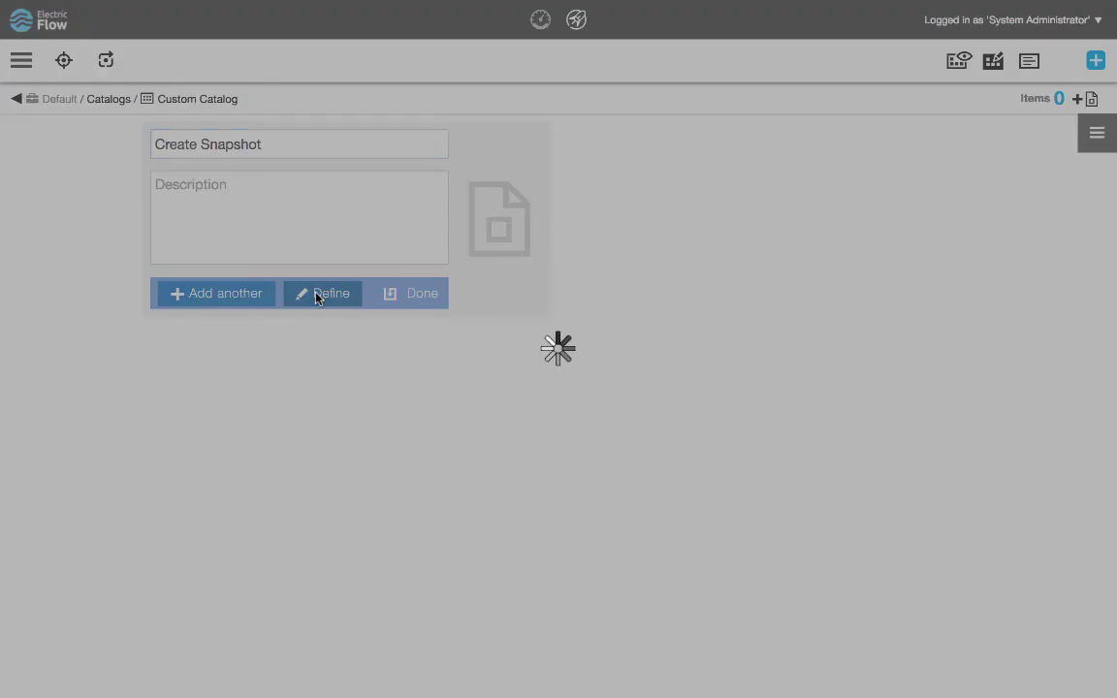
Set the Create Snapshot item's button label to Create and icon to Automation
click(331, 293)
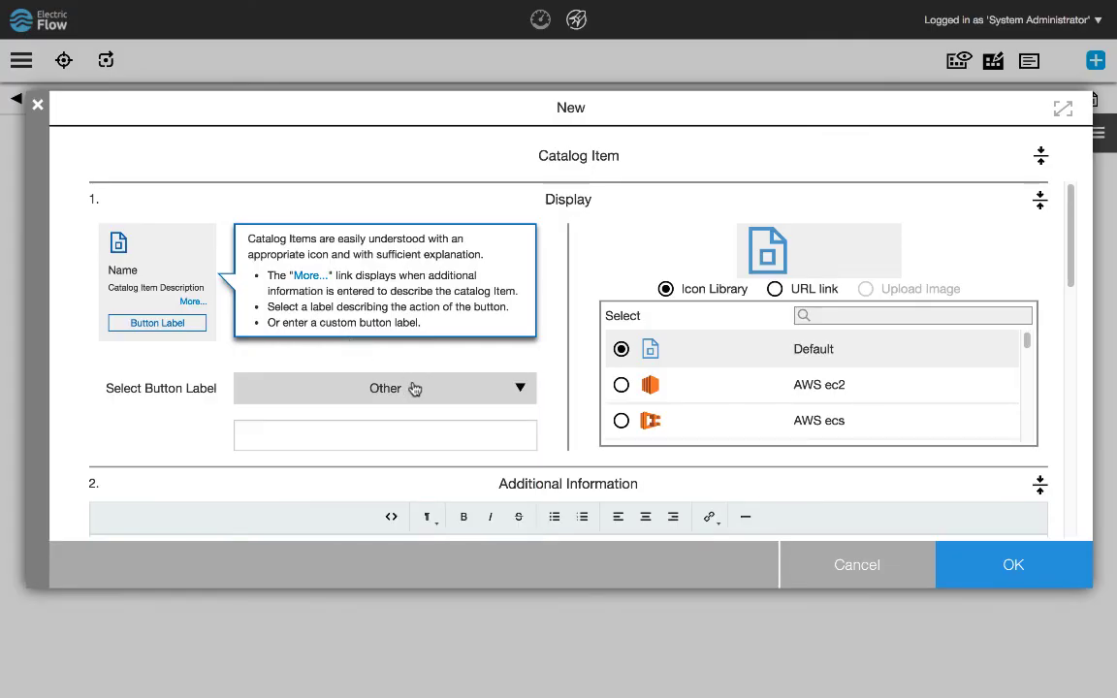
click(385, 388)
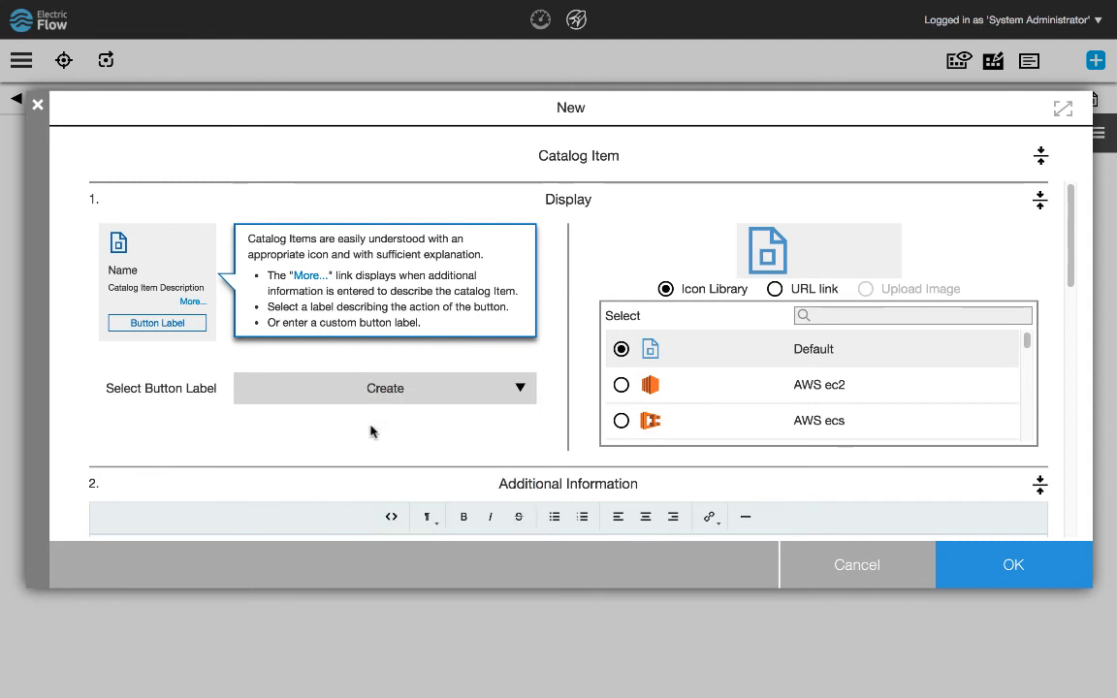
mouse_move(776, 302)
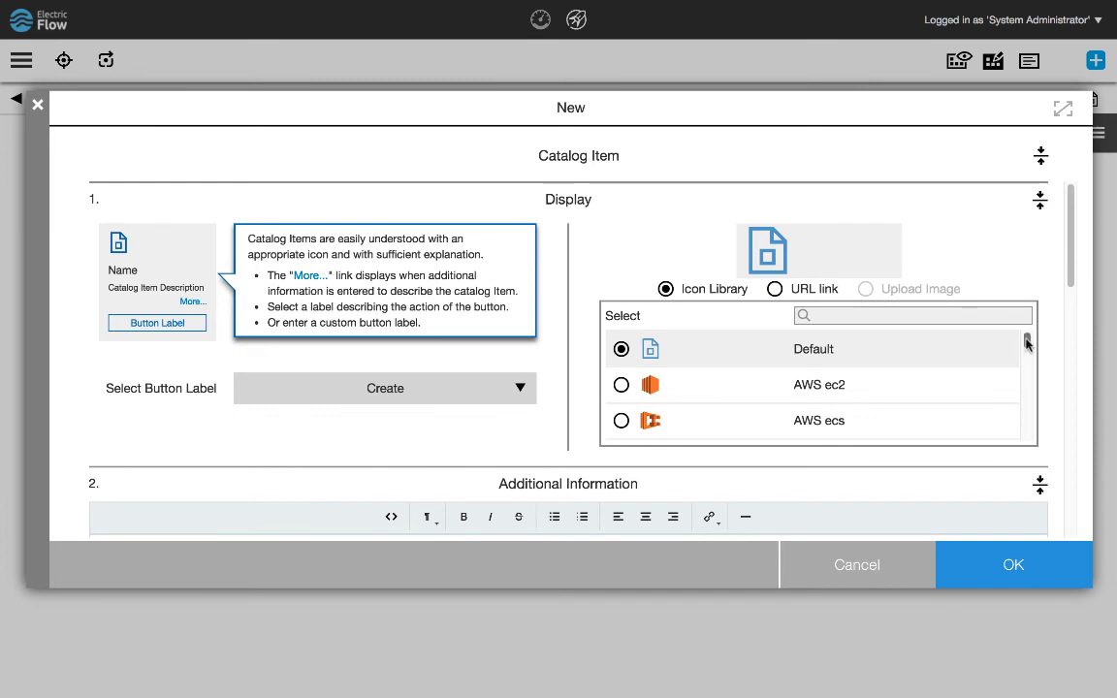
scroll(down, 3)
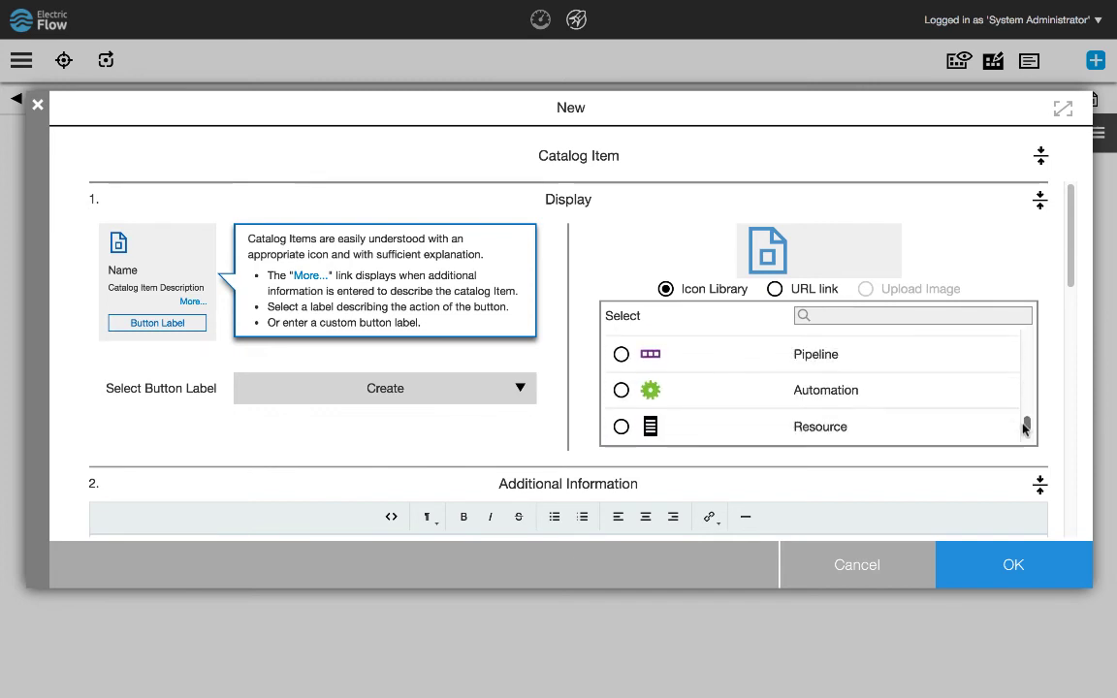
click(620, 390)
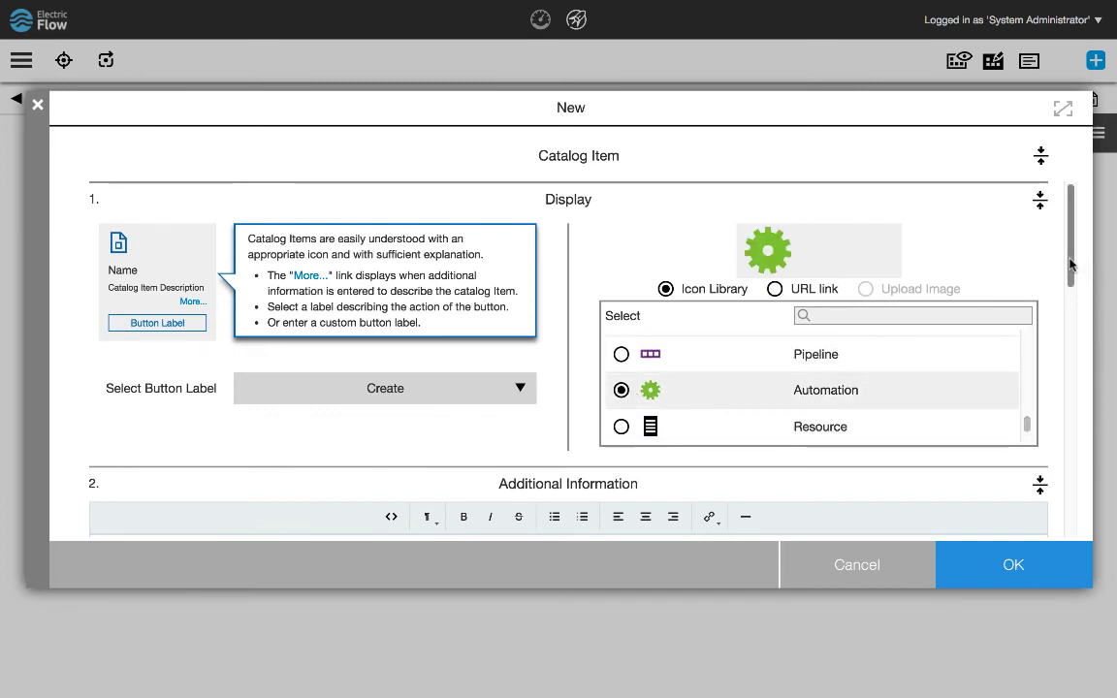
scroll(down, 3)
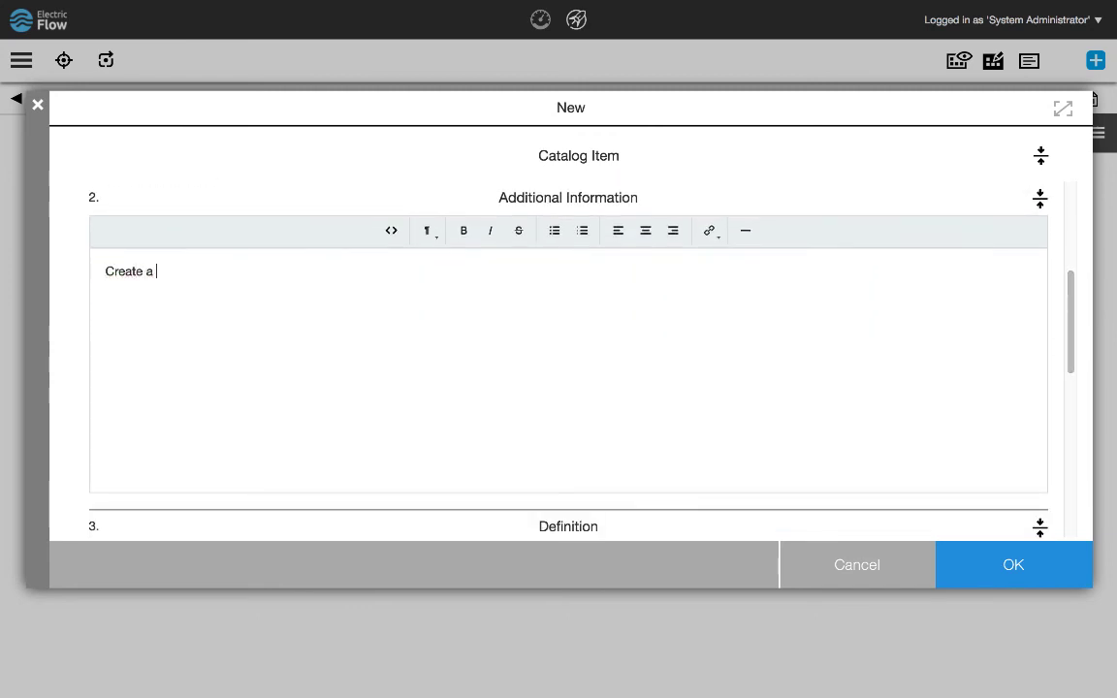
Enter 'Create a snapshot from an environment' as the item's additional information
text(snapshot fro)
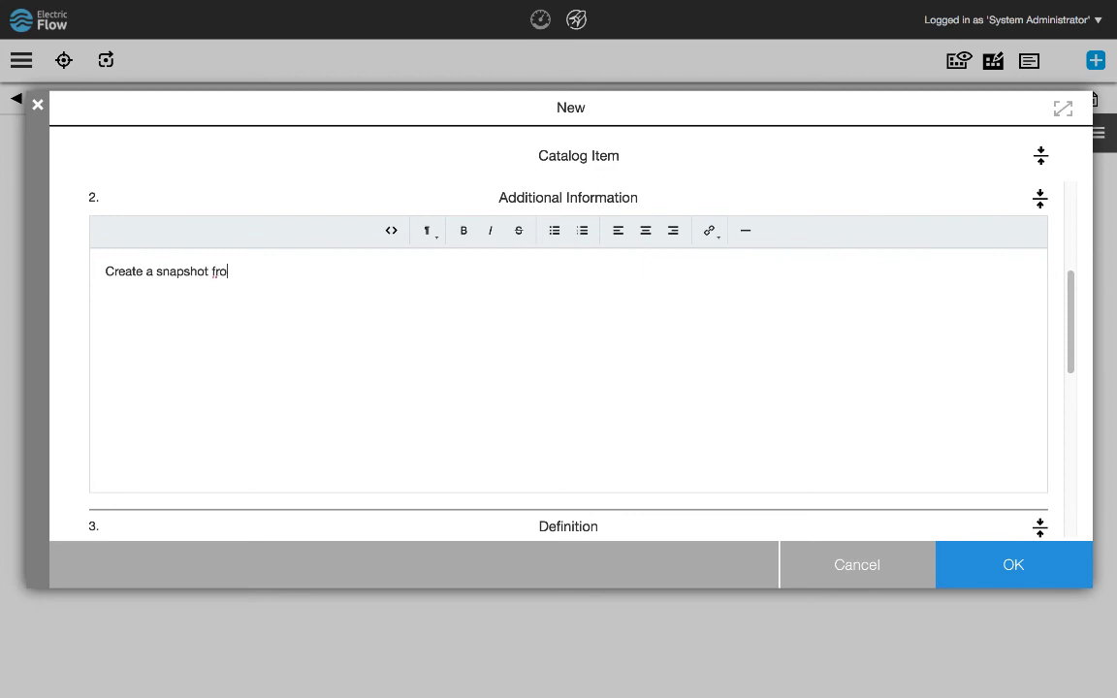
text(m an environ)
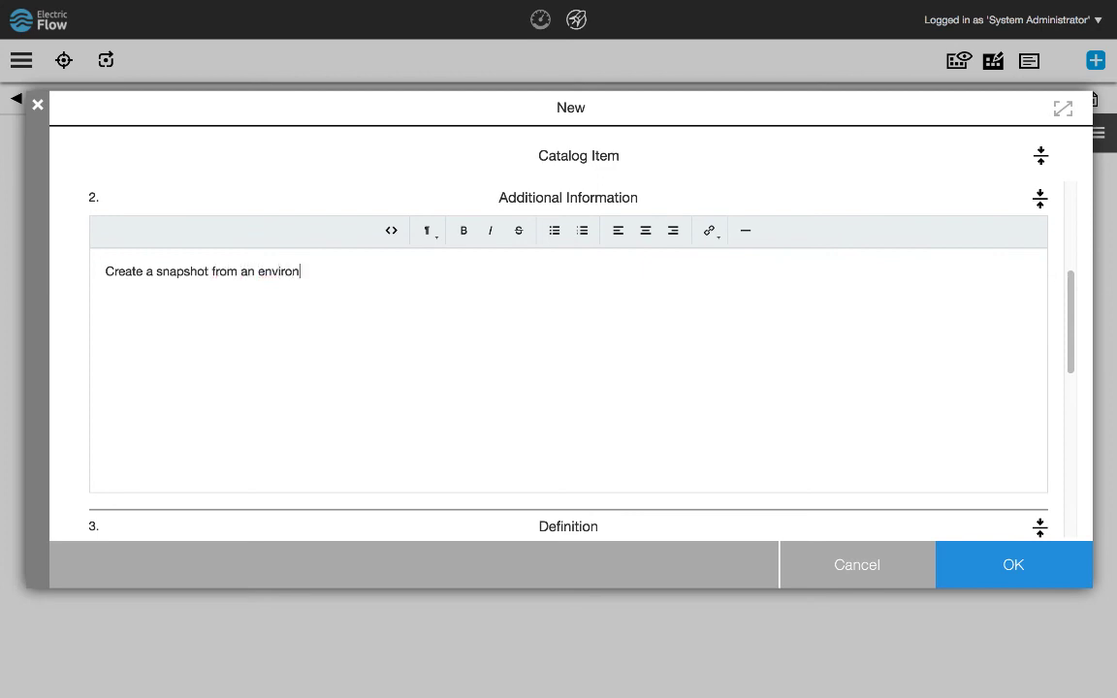
text(ment)
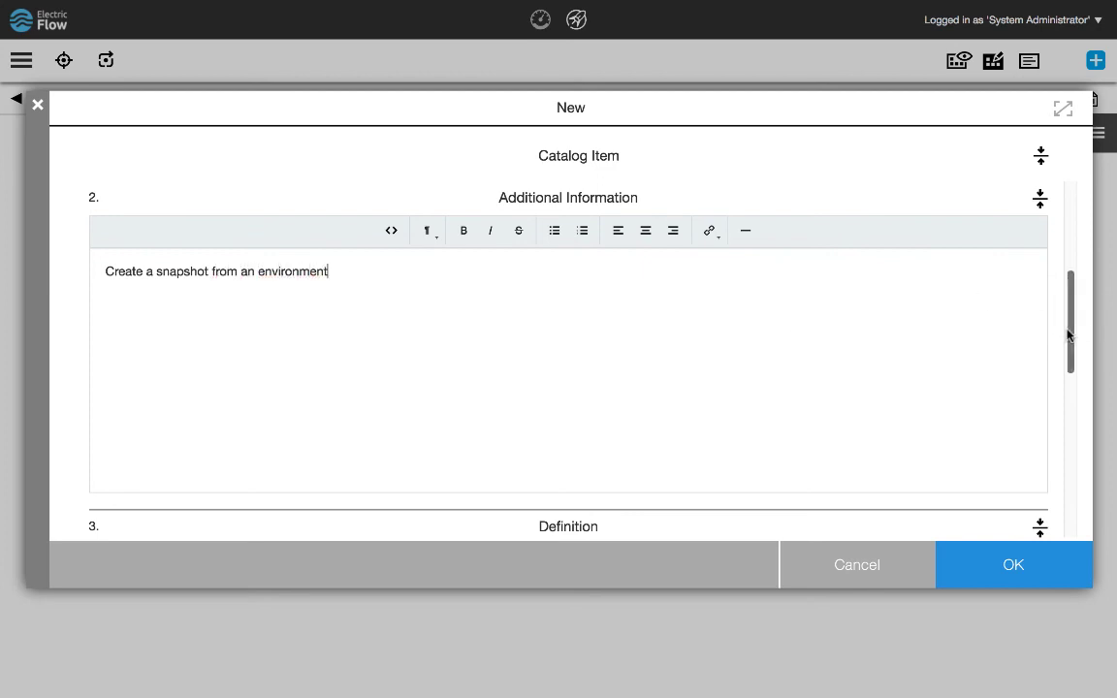
scroll(down, 3)
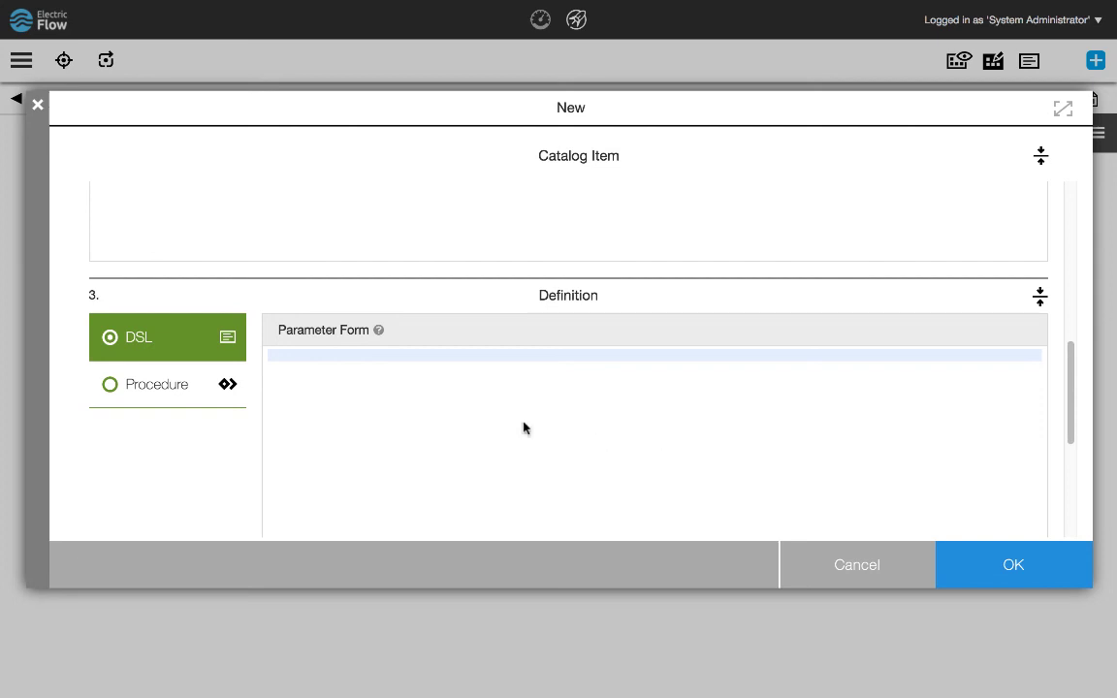
Define the item as EC-Utilities' Snapshot Procedure, save it, and switch to catalog view
click(156, 384)
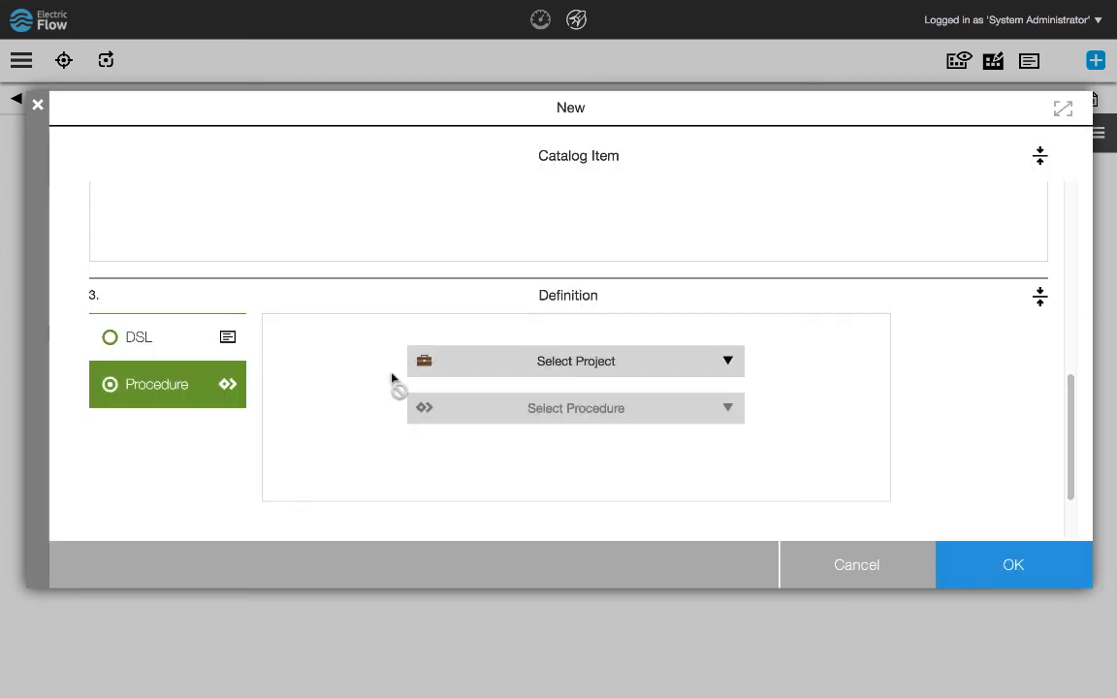
click(575, 361)
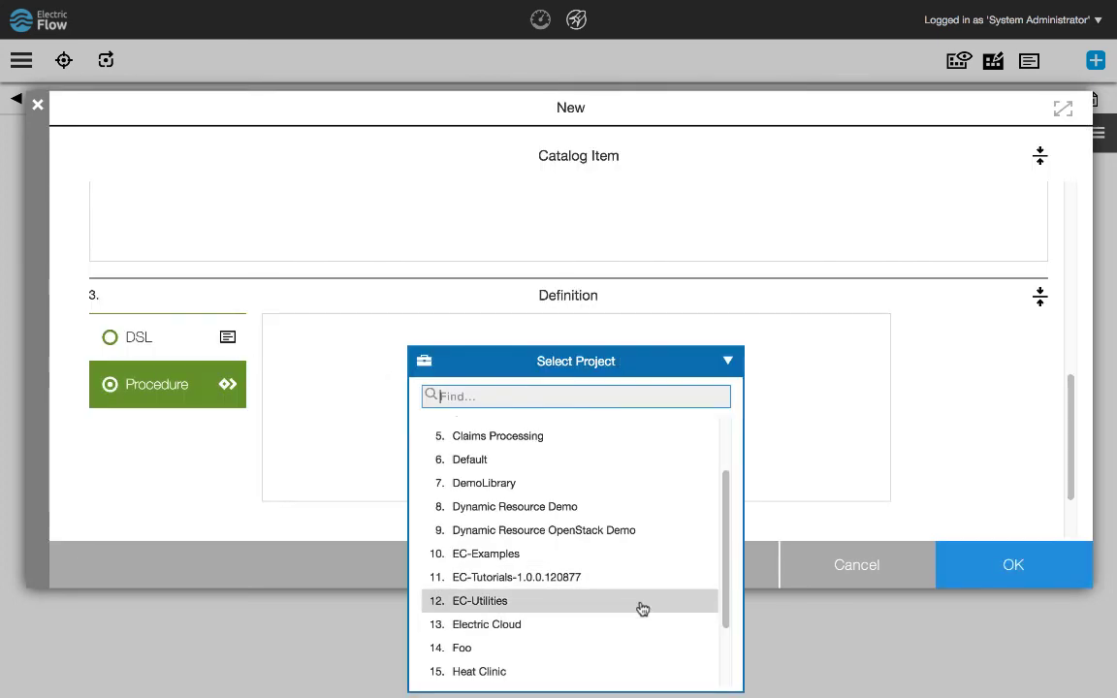
click(479, 600)
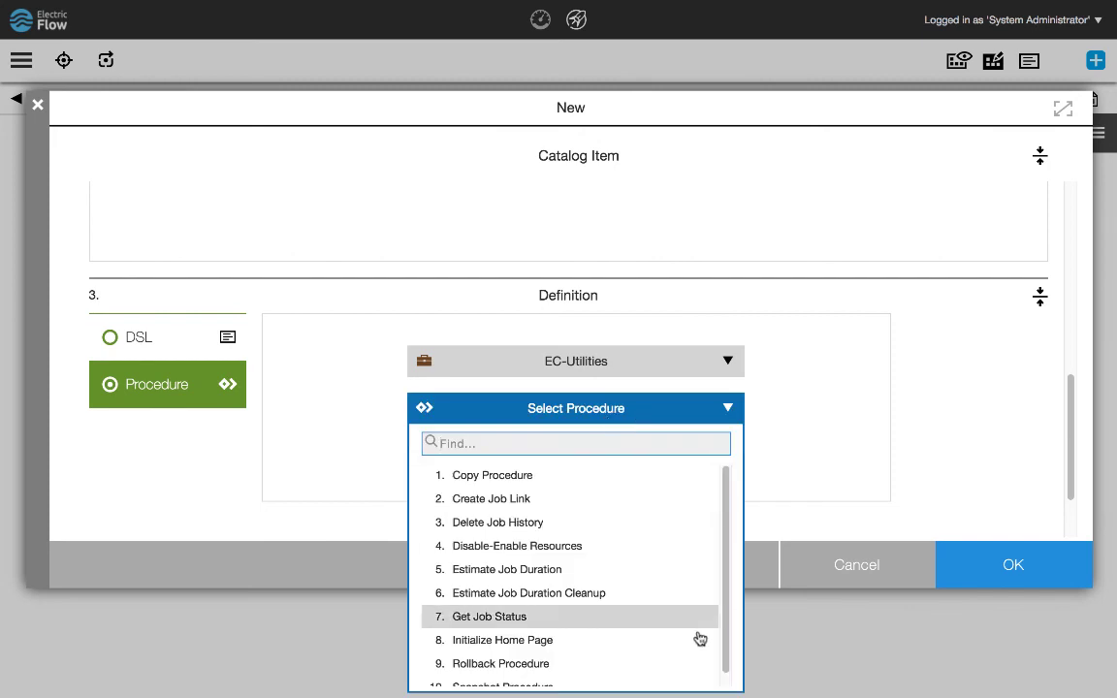
click(501, 683)
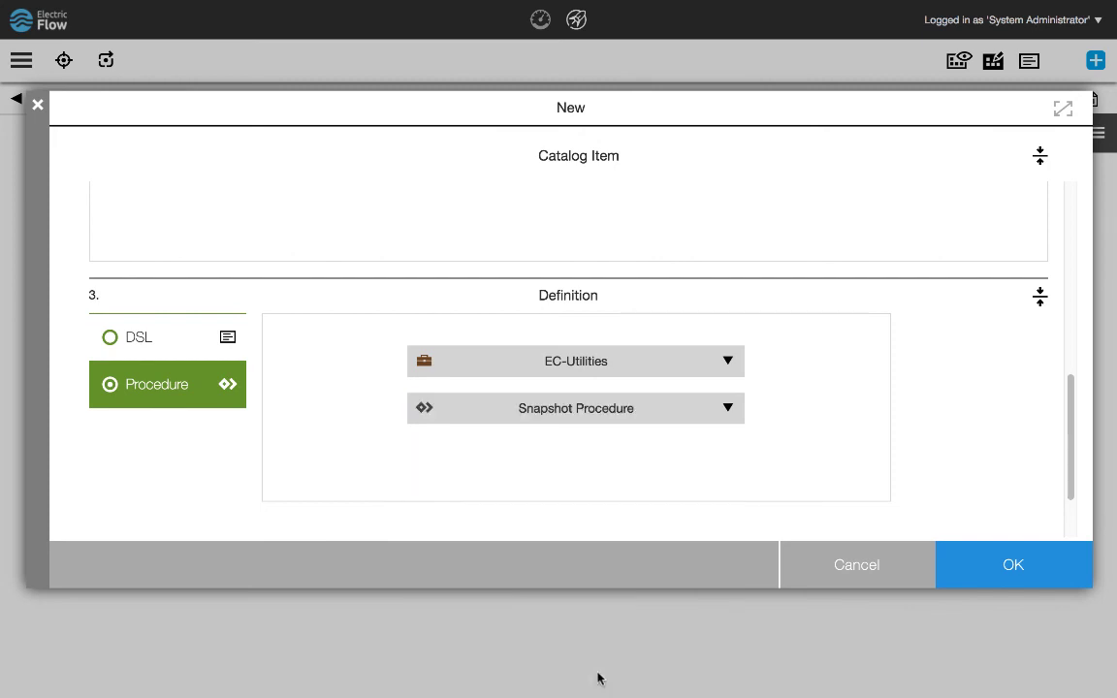
click(1013, 565)
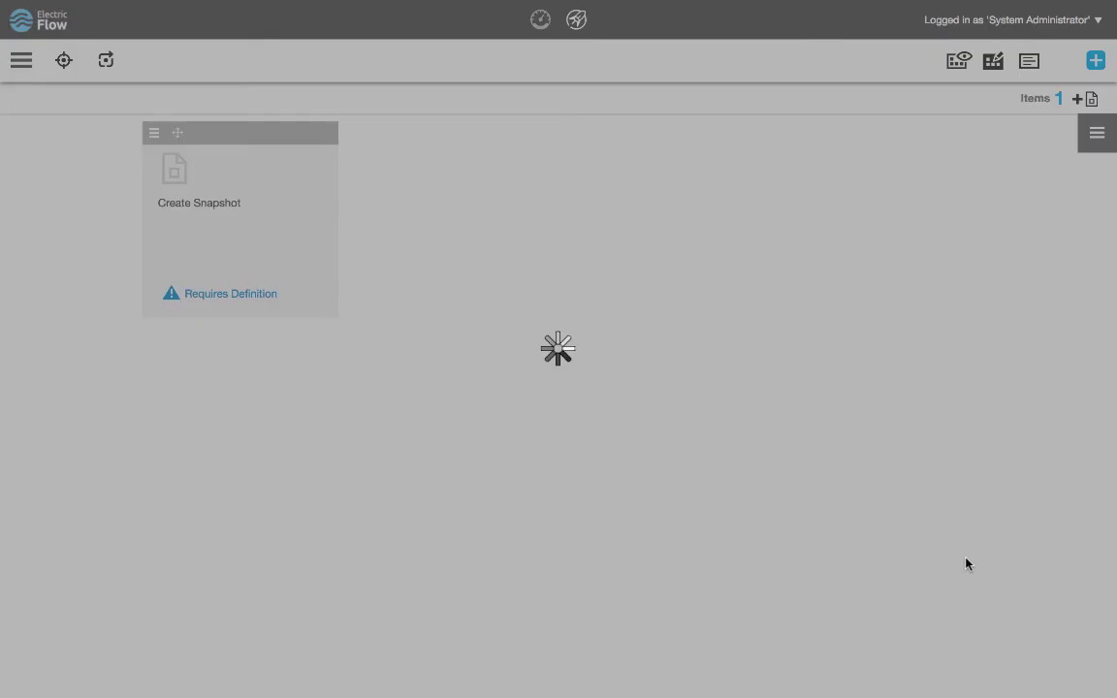
click(958, 60)
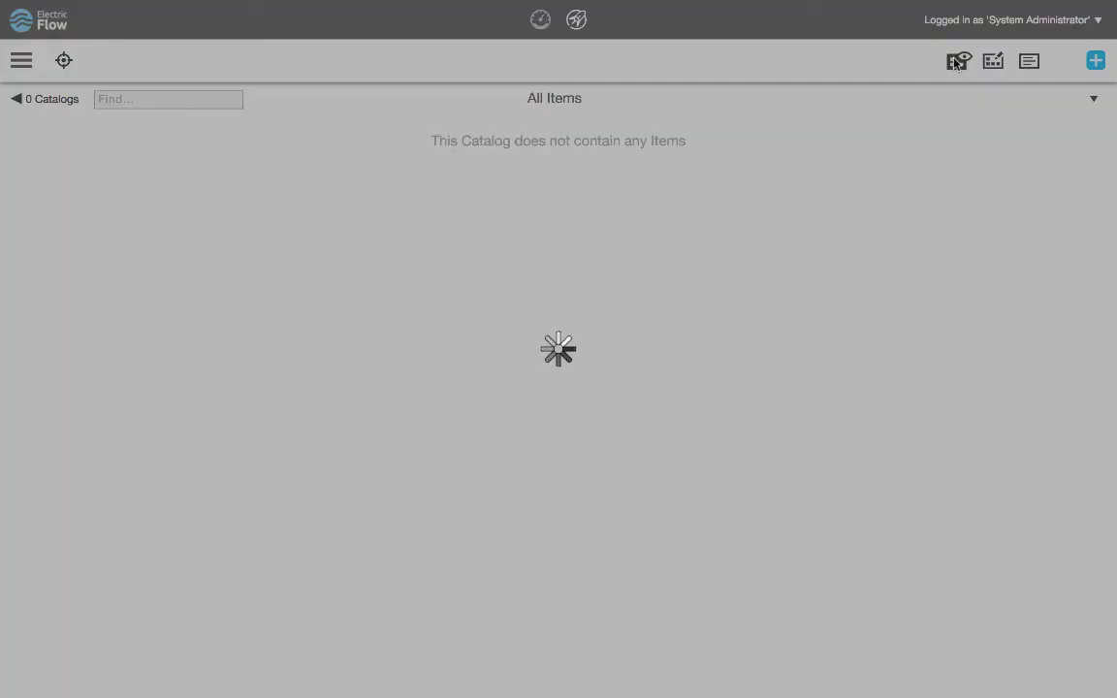